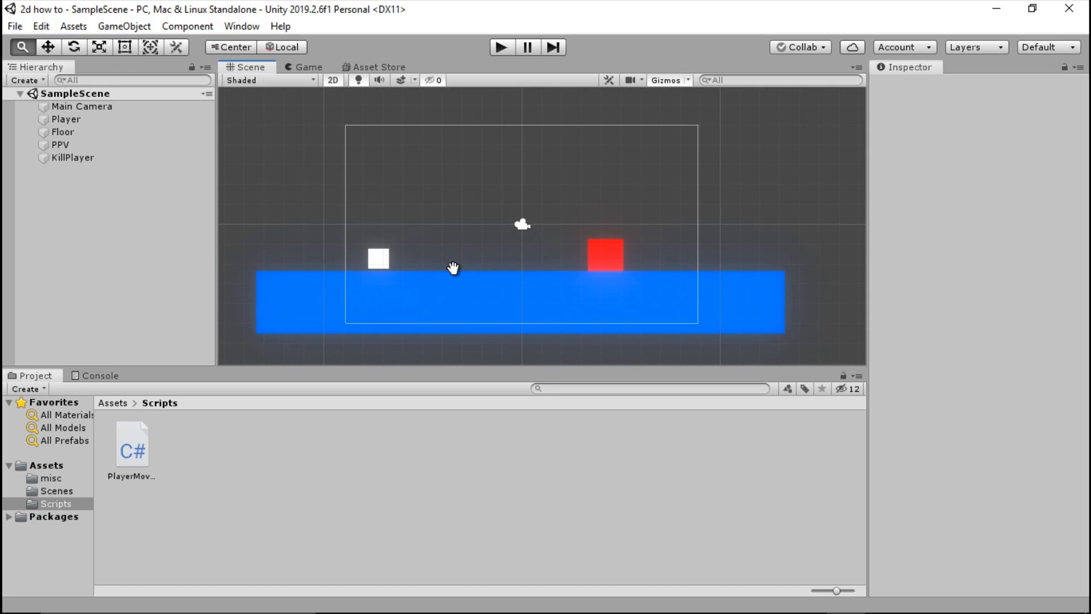
Add a Box Collider 2D to the KillPlayer square and enable Is Trigger
click(605, 255)
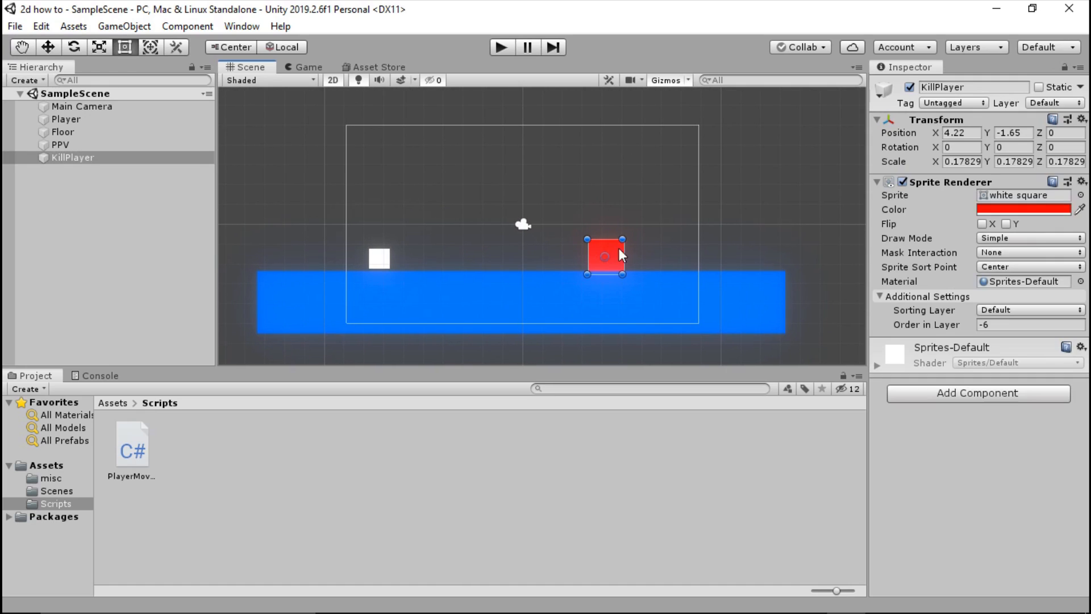
mouse_move(131, 162)
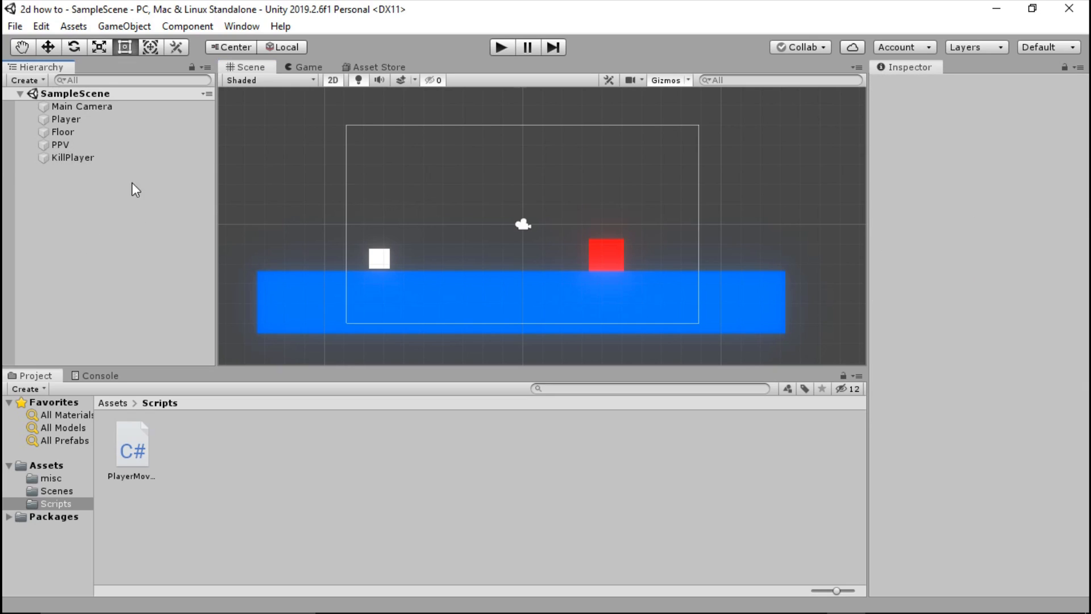
mouse_move(584, 295)
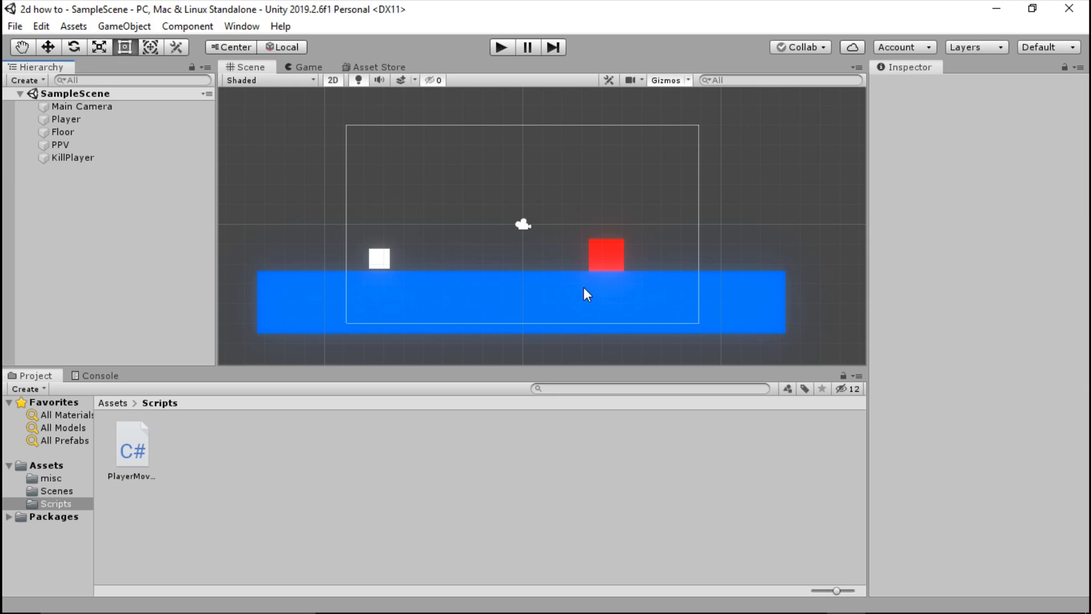
mouse_move(359, 292)
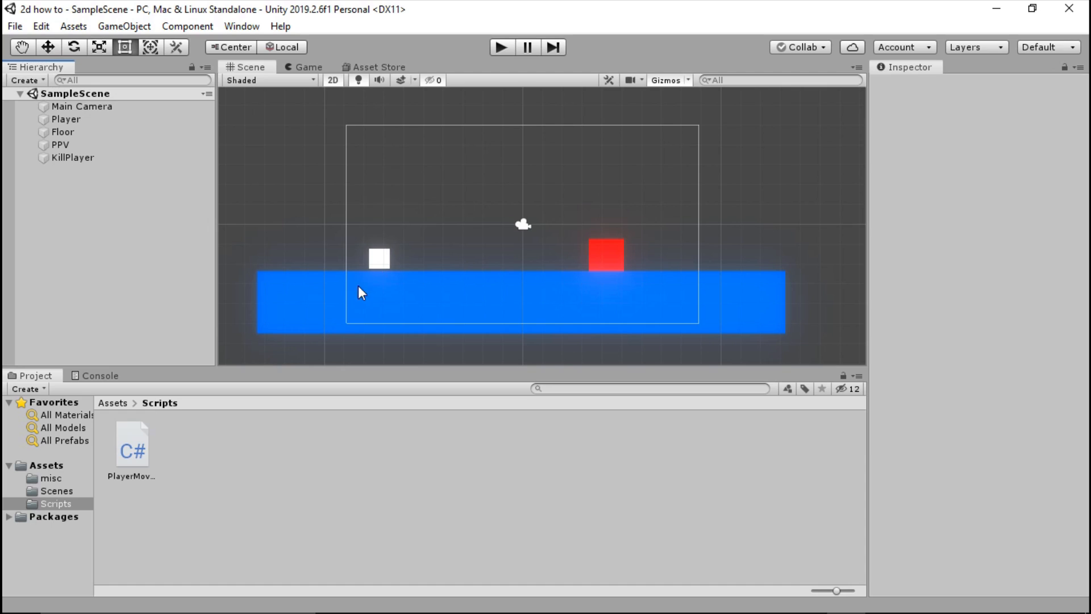
mouse_move(733, 189)
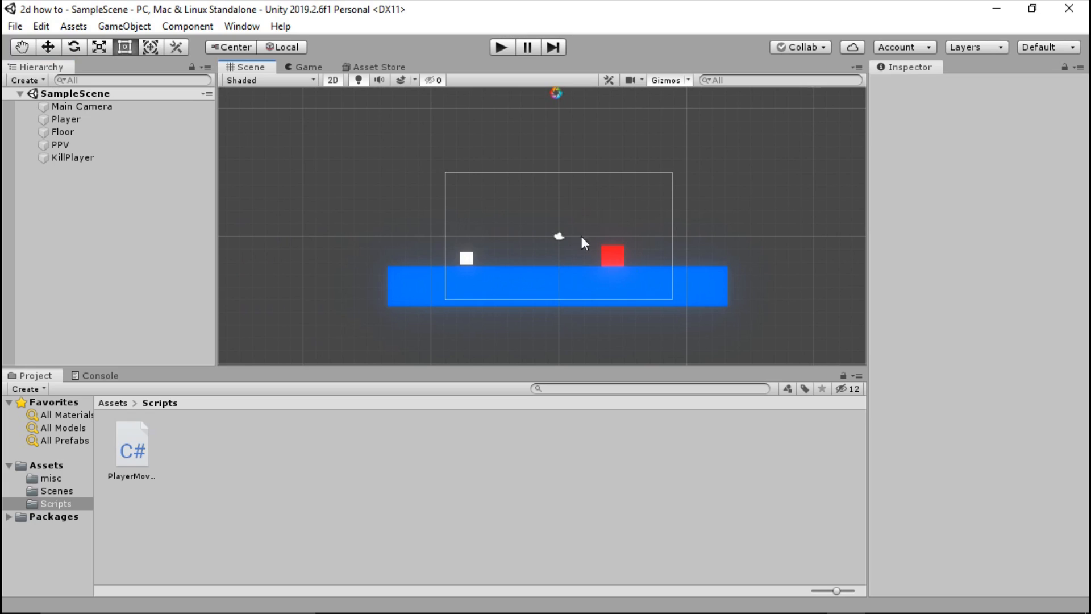
mouse_move(652, 196)
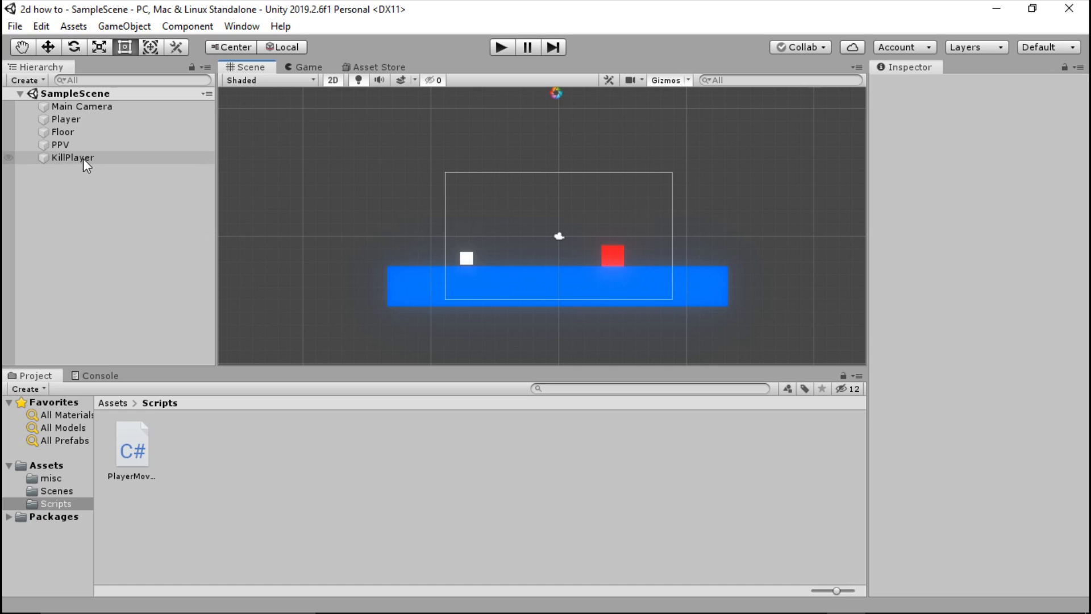
click(71, 157)
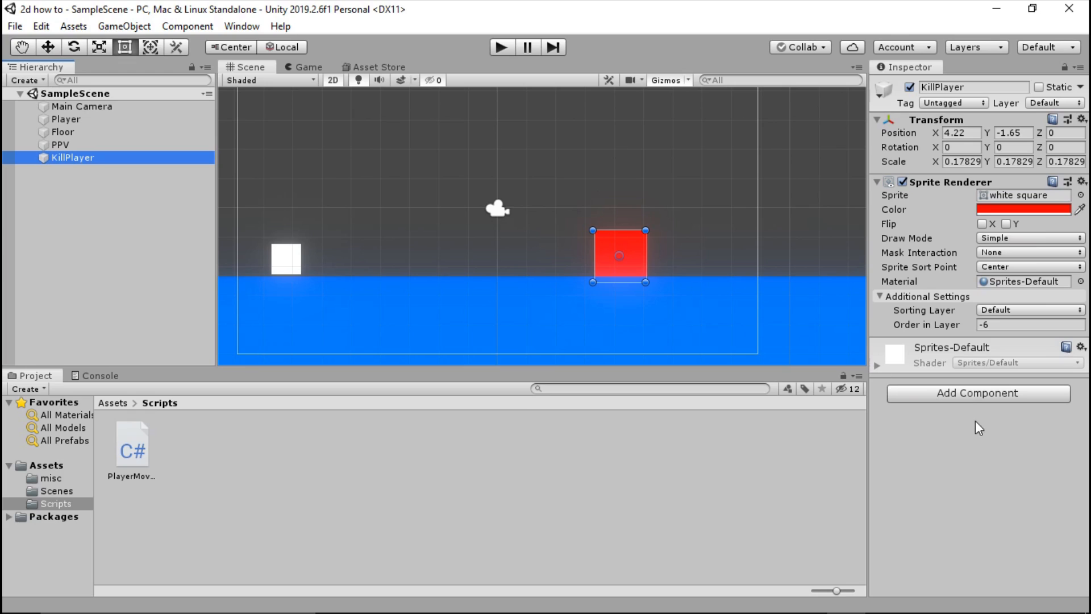
text(box collider)
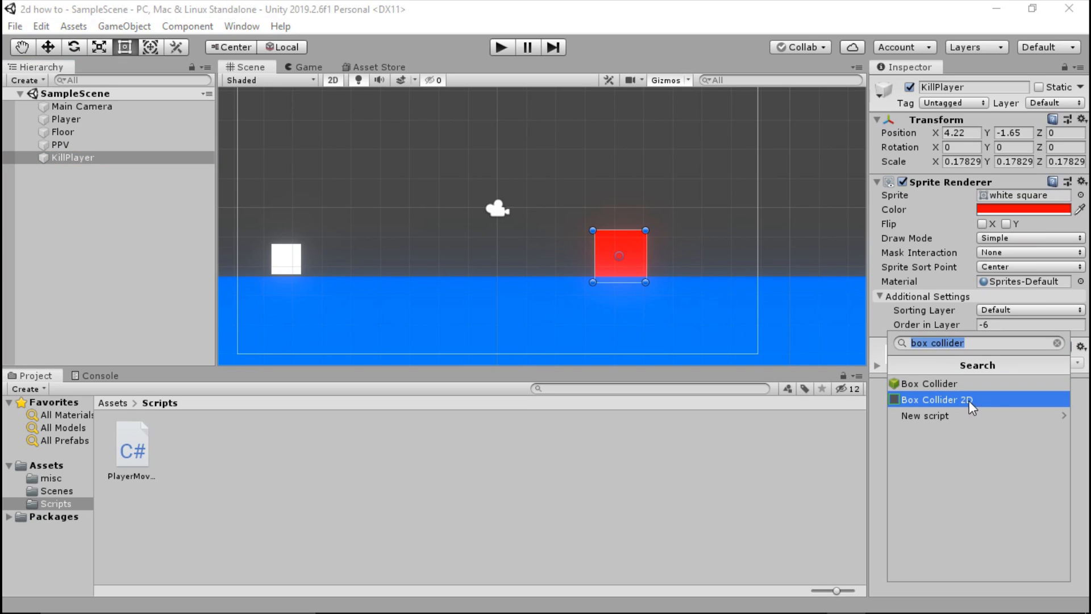
click(938, 399)
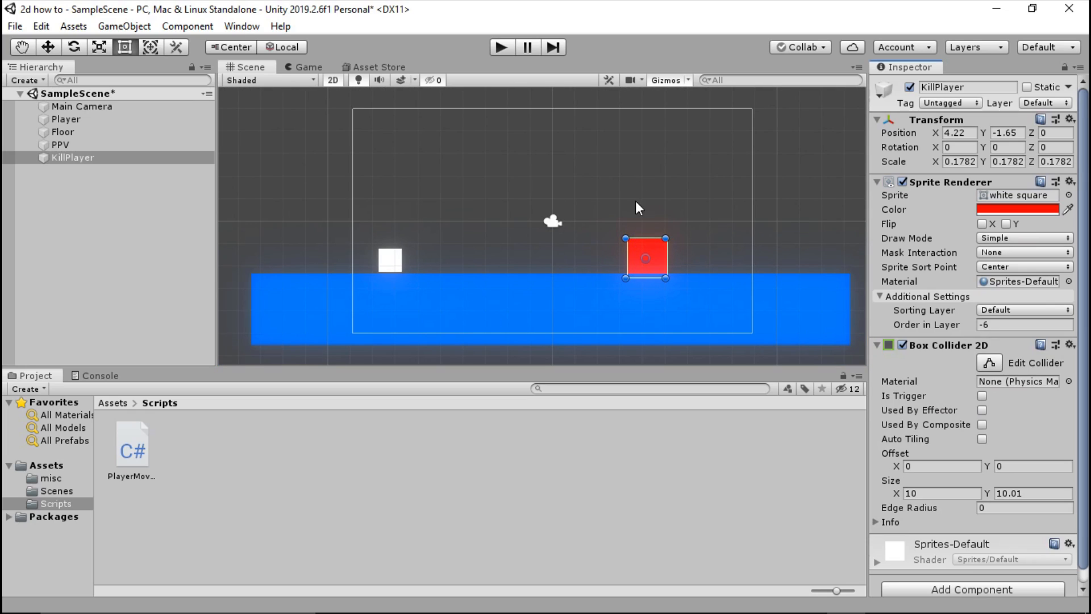
mouse_move(650, 285)
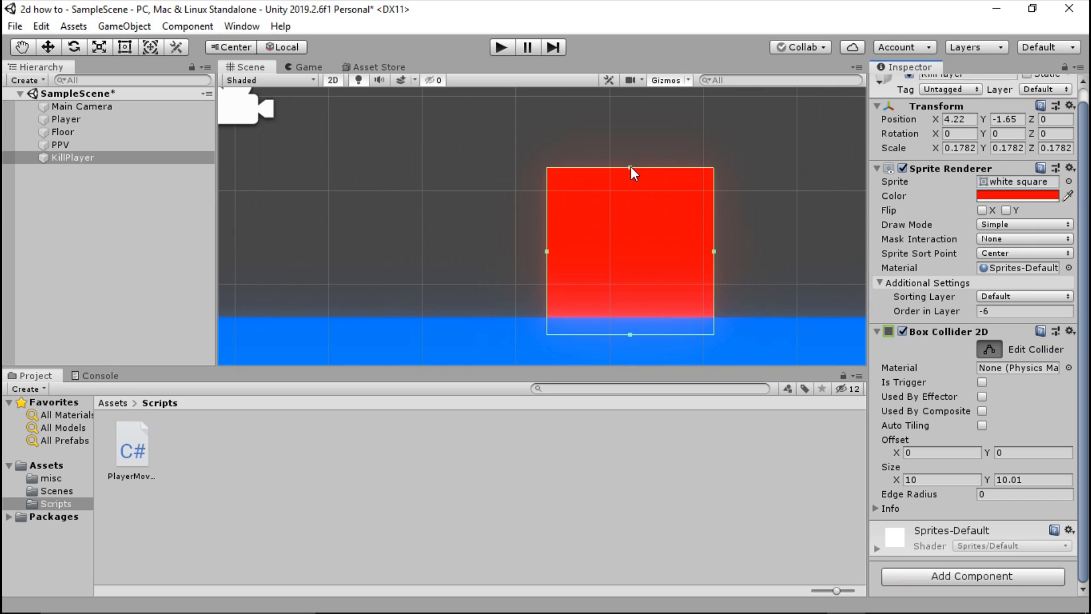
mouse_move(679, 172)
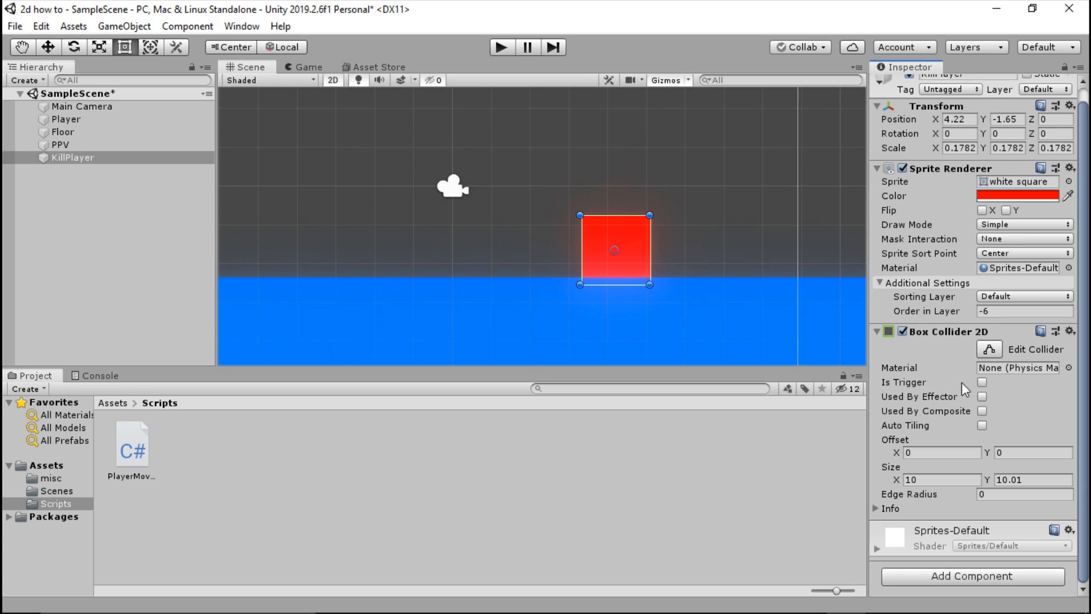
click(981, 382)
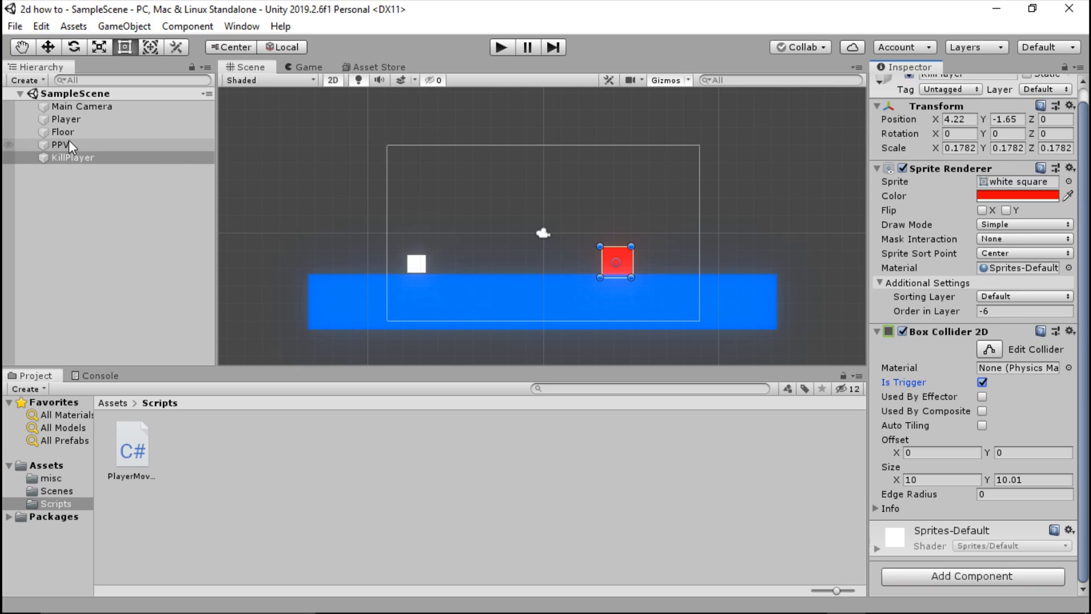
click(65, 120)
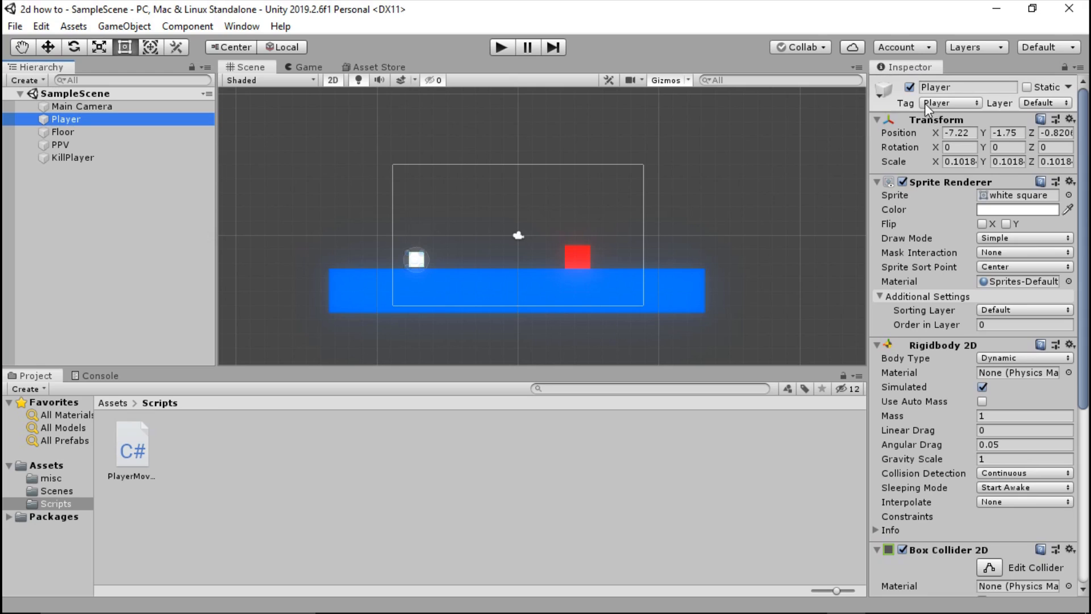
mouse_move(918, 105)
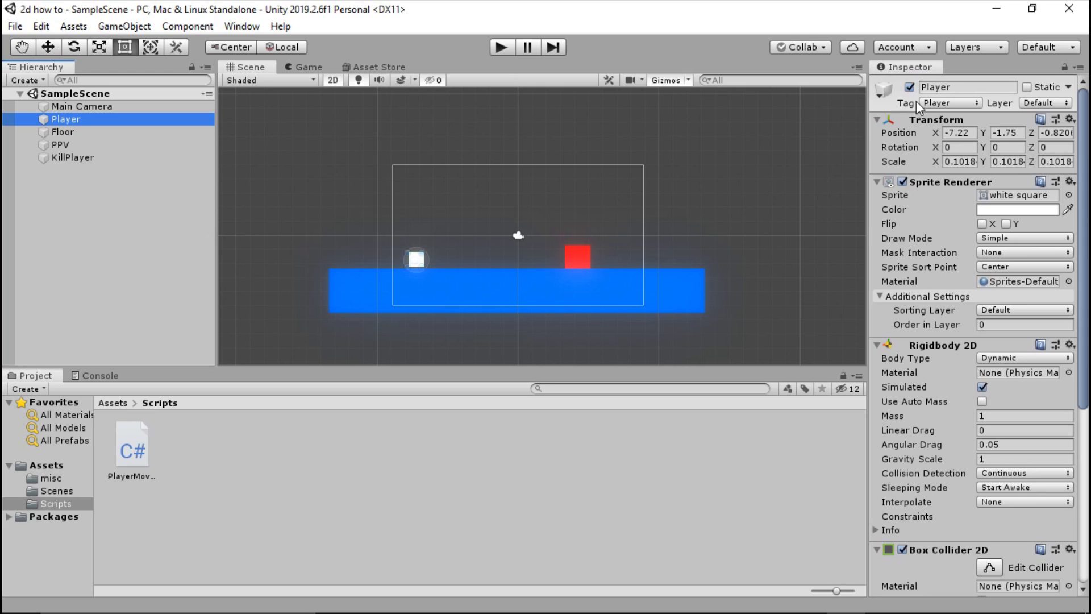
click(949, 103)
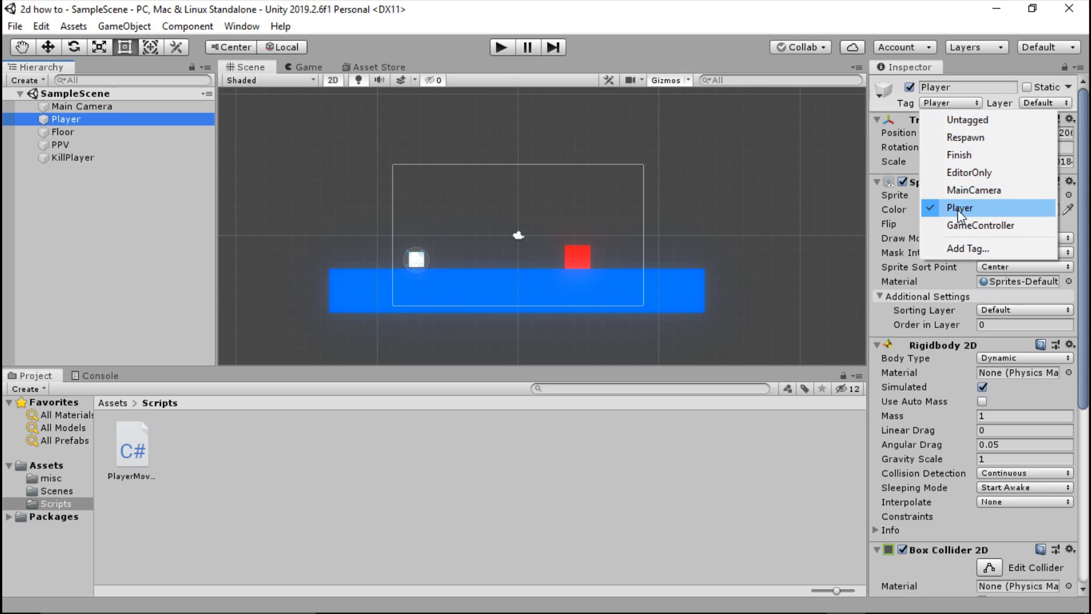
mouse_move(985, 213)
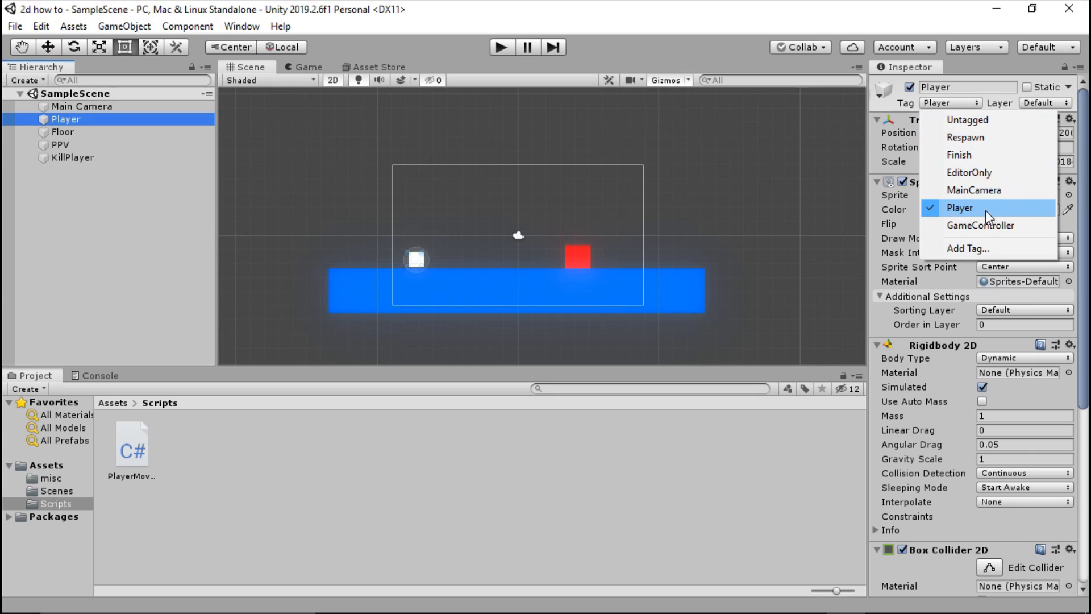
click(965, 249)
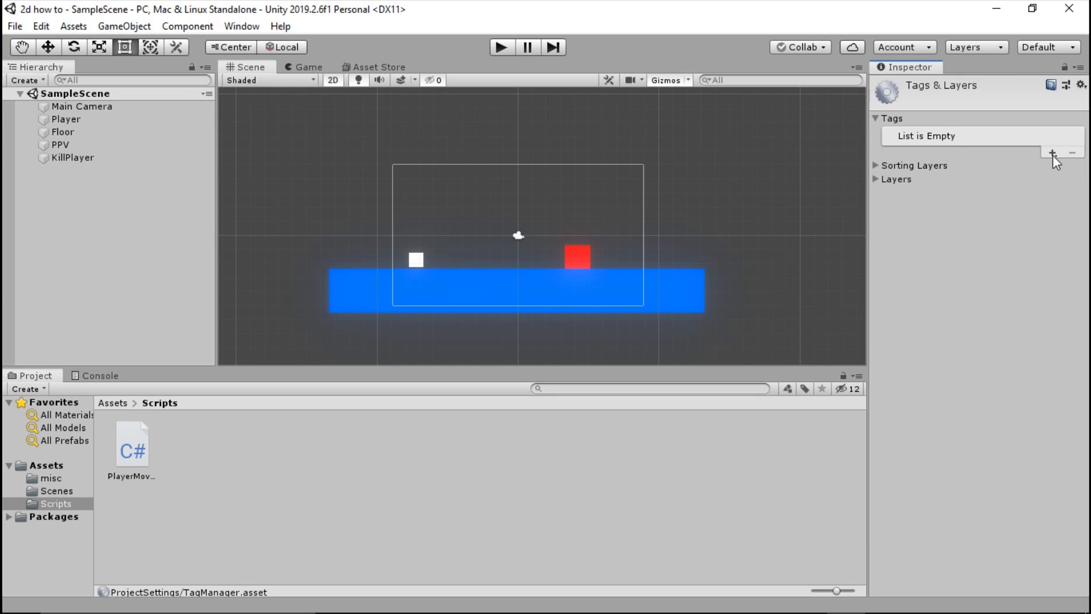
mouse_move(828, 254)
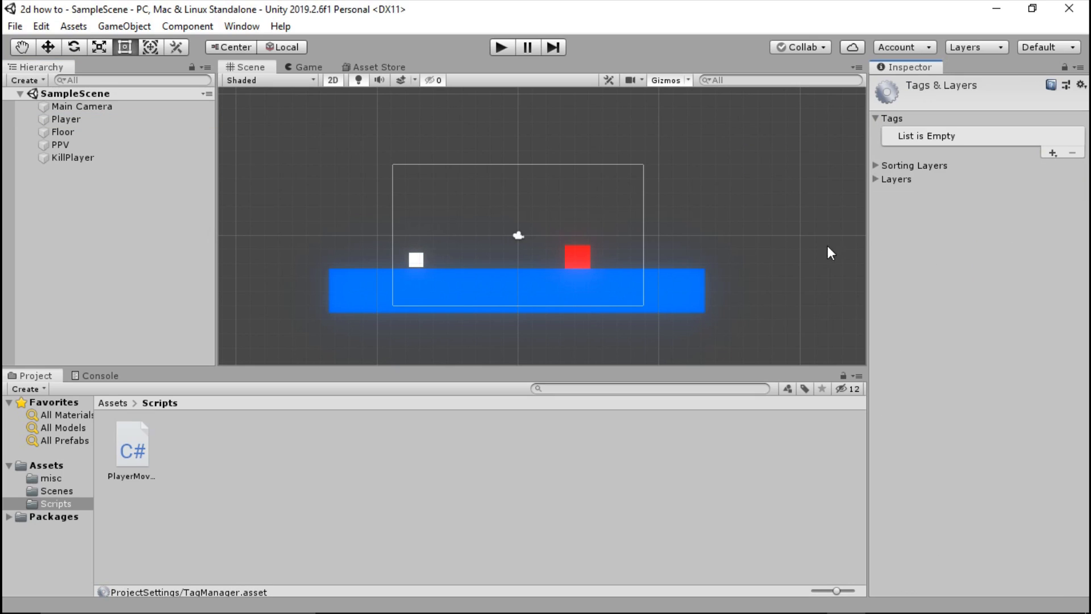
click(66, 120)
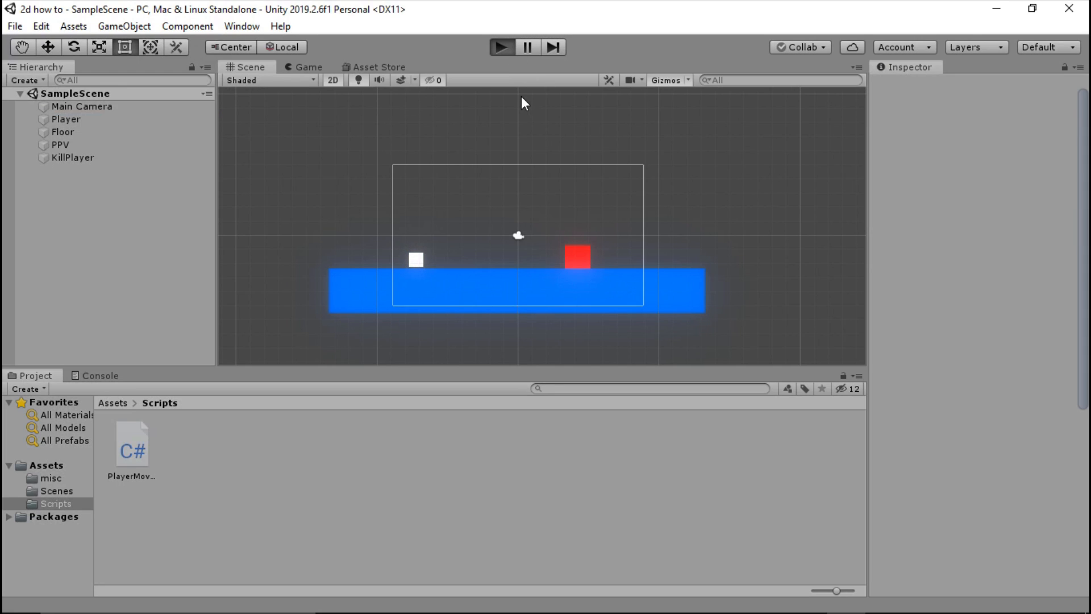
click(503, 47)
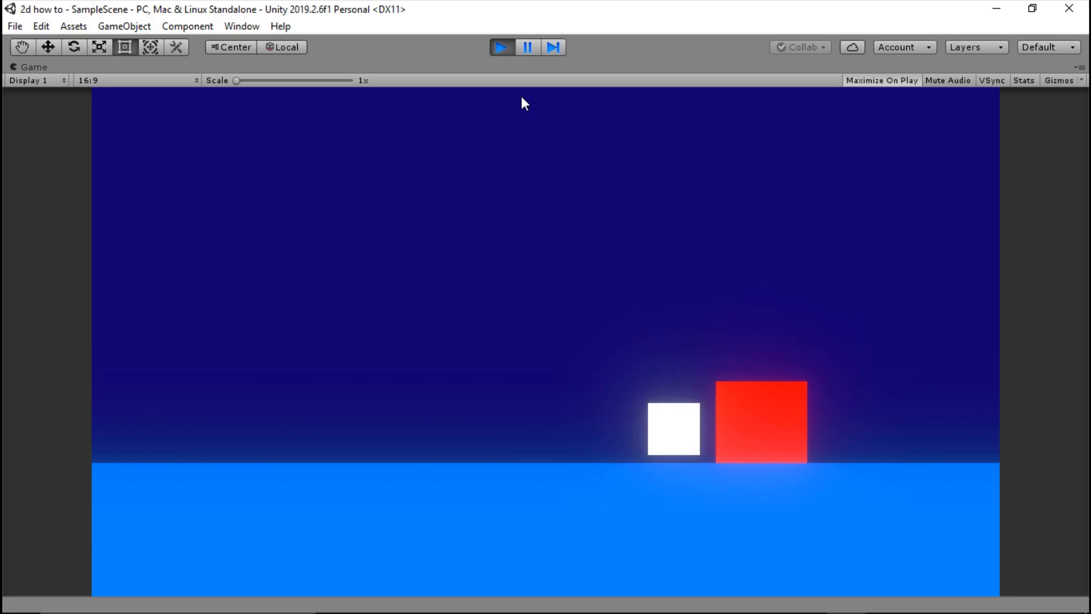
click(501, 47)
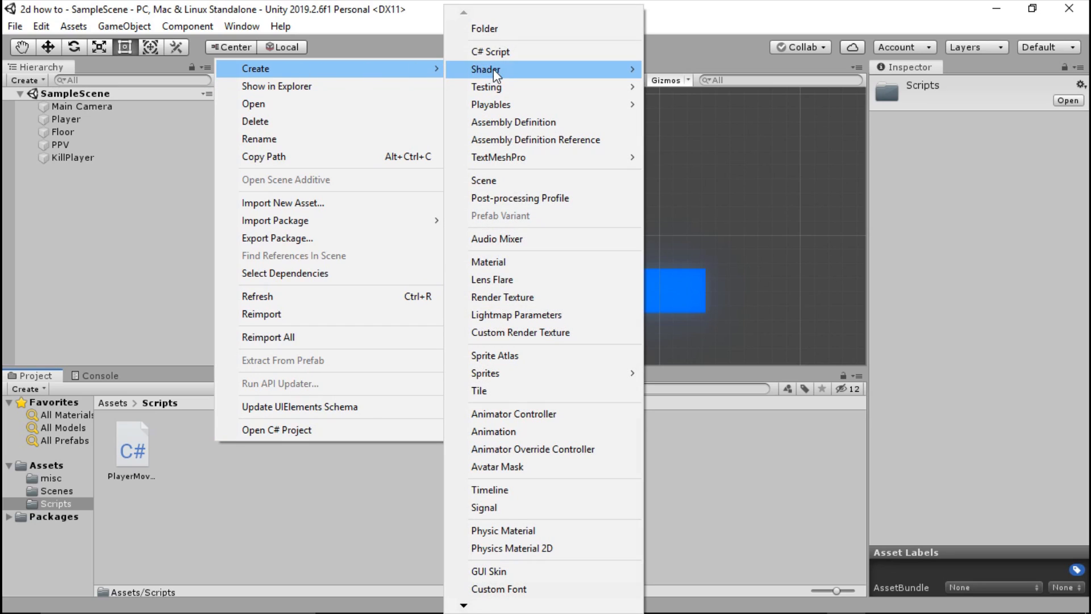
Create a C# script named KillPlayer in Scripts and open it for editing
click(490, 52)
text(KillPlayer)
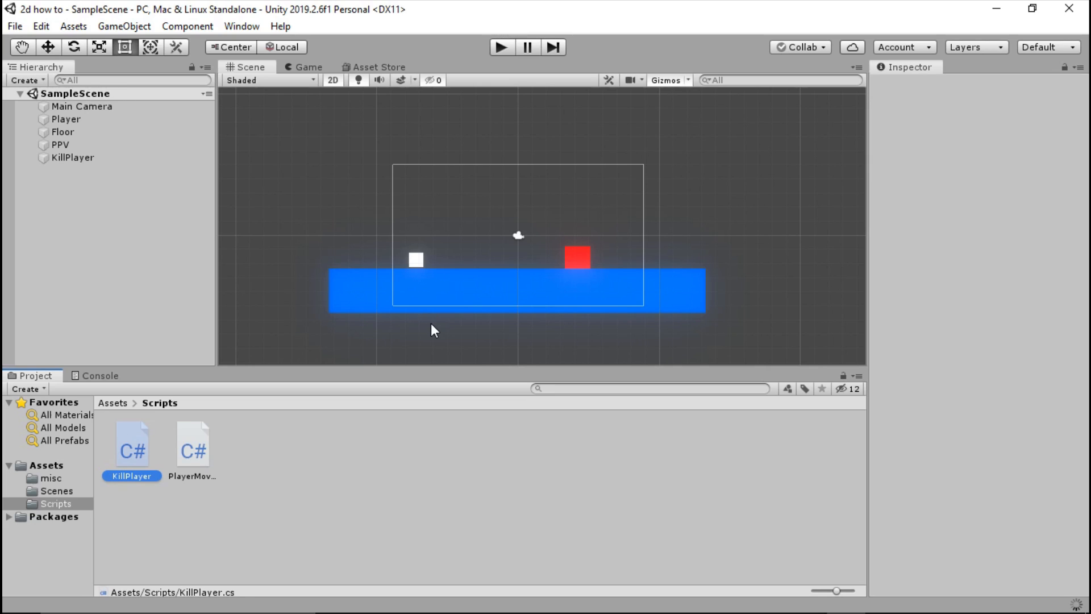
click(130, 448)
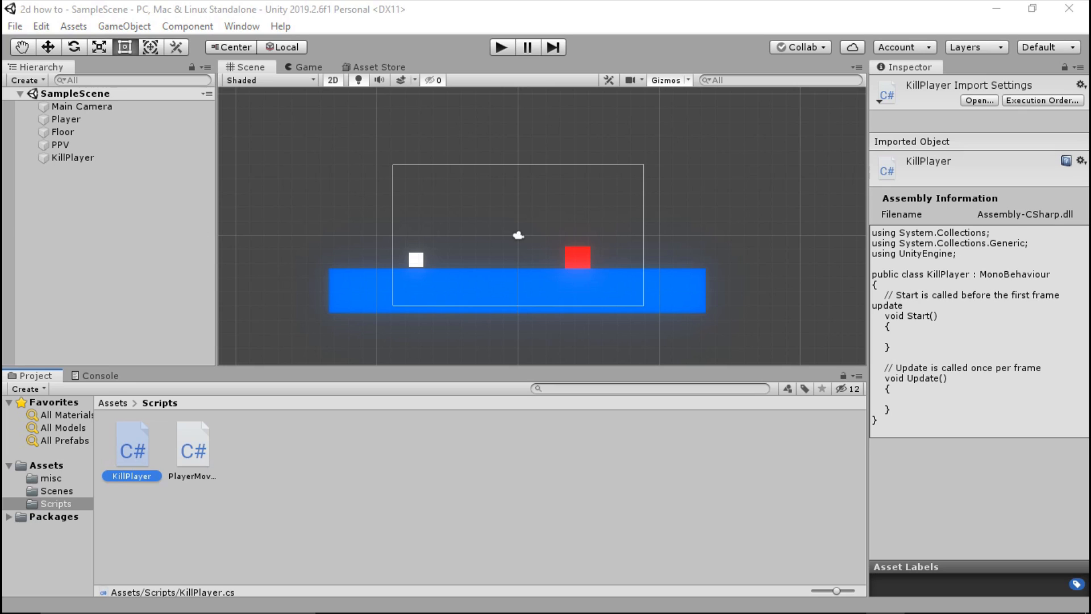
double_click(132, 448)
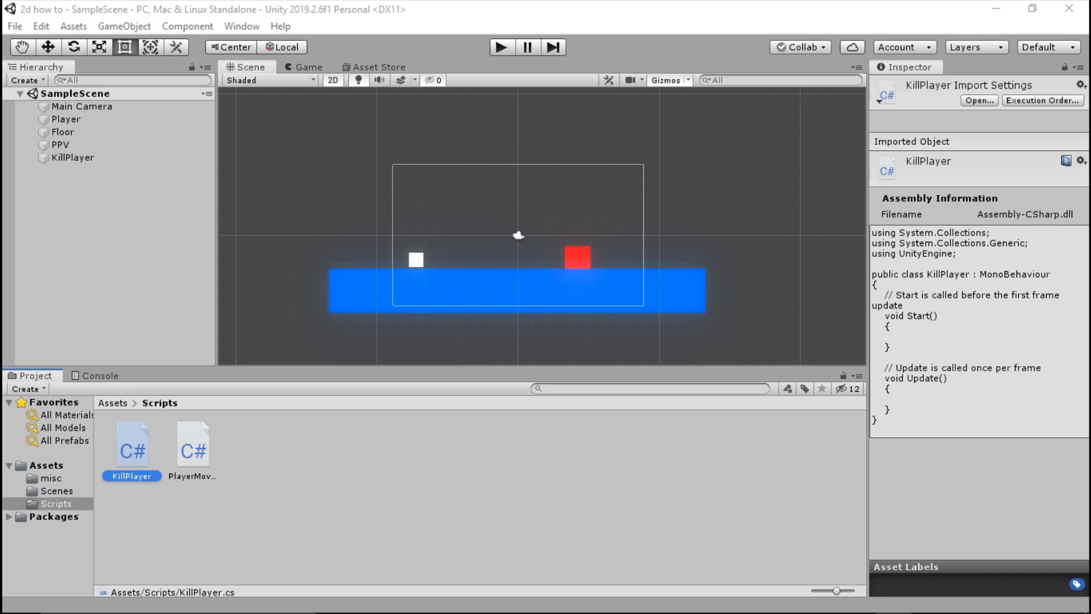
Add 'using UnityEngine.SceneManagement;' below the existing imports and save
double_click(131, 445)
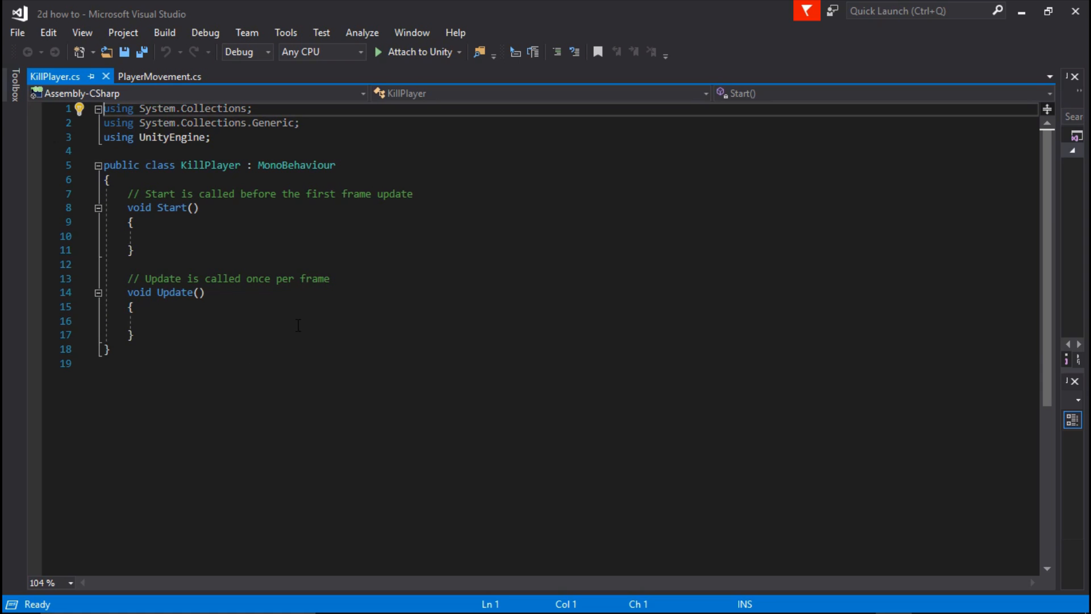
mouse_move(299, 237)
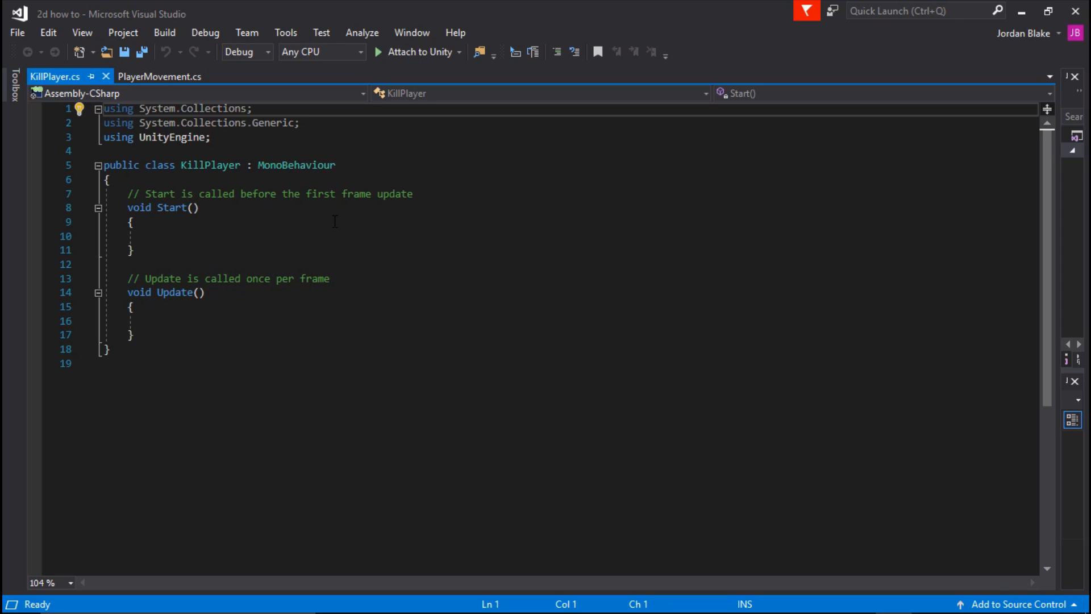
click(211, 137)
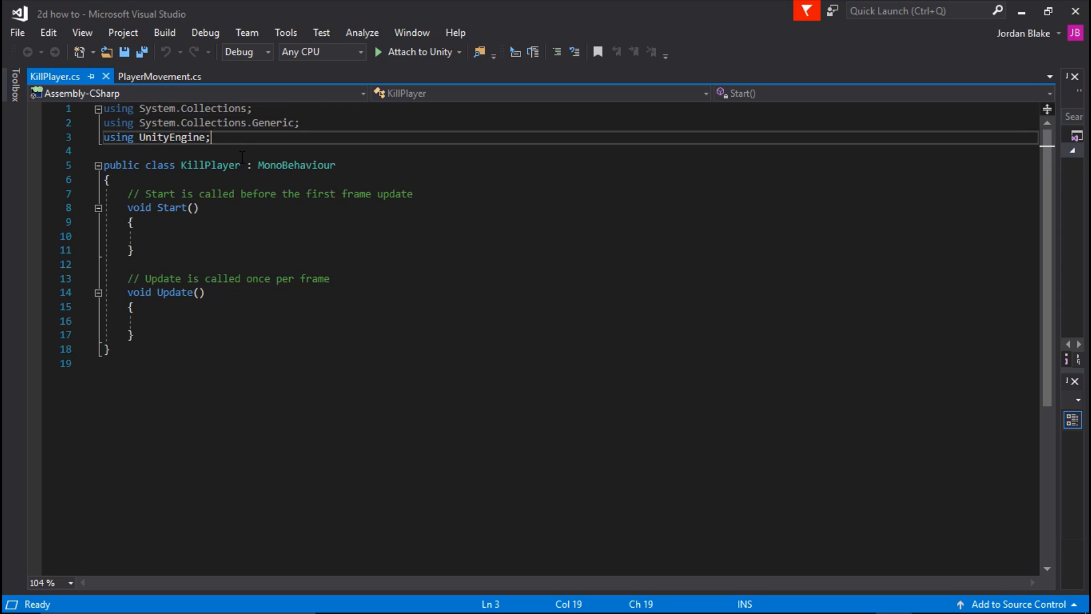
key(Enter)
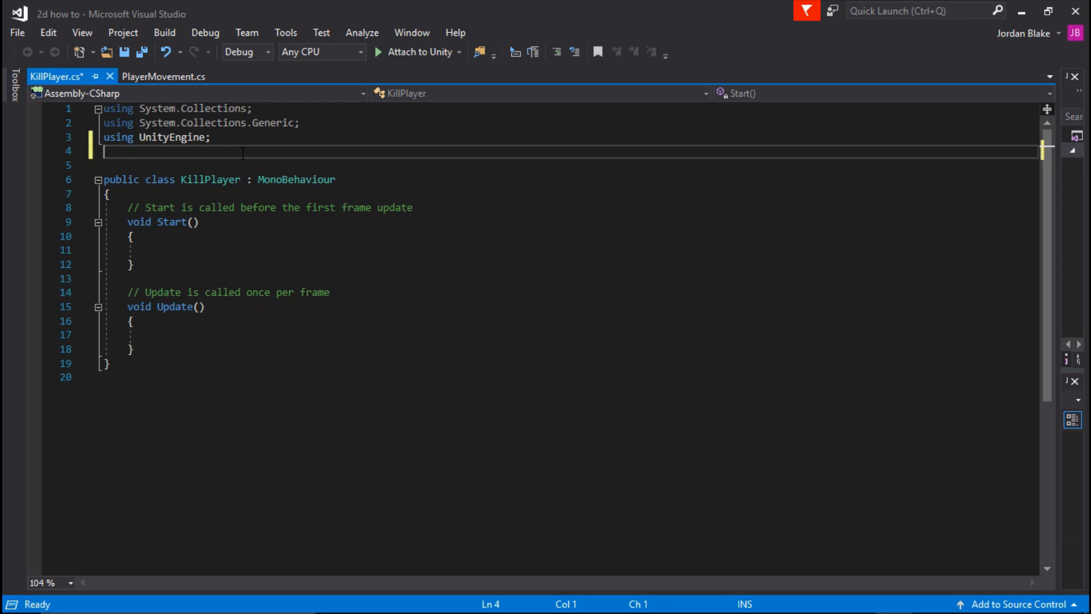
text(using UnityE)
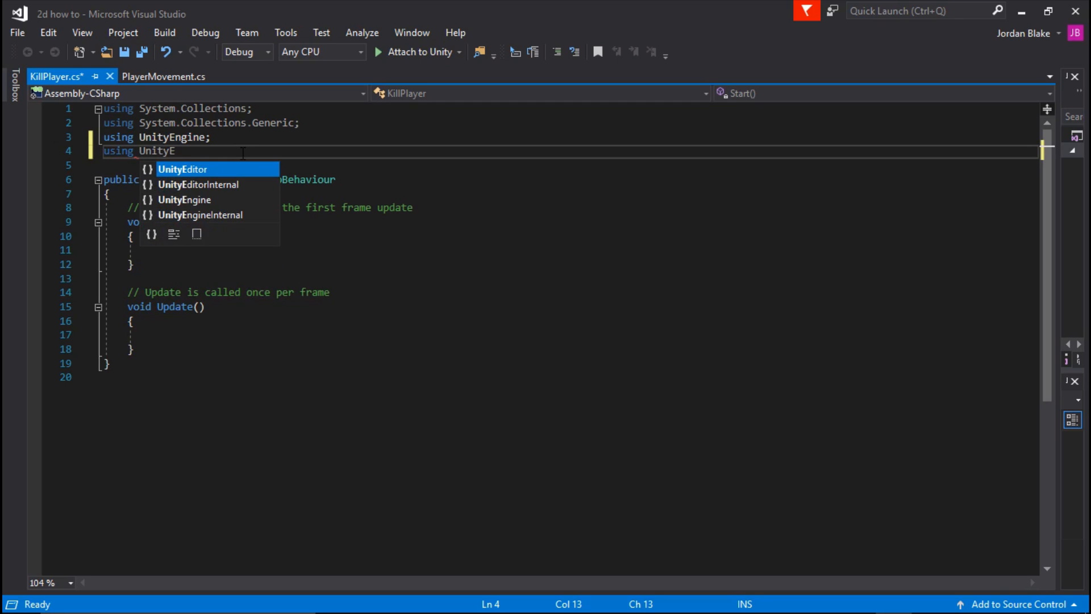
text(ngine.)
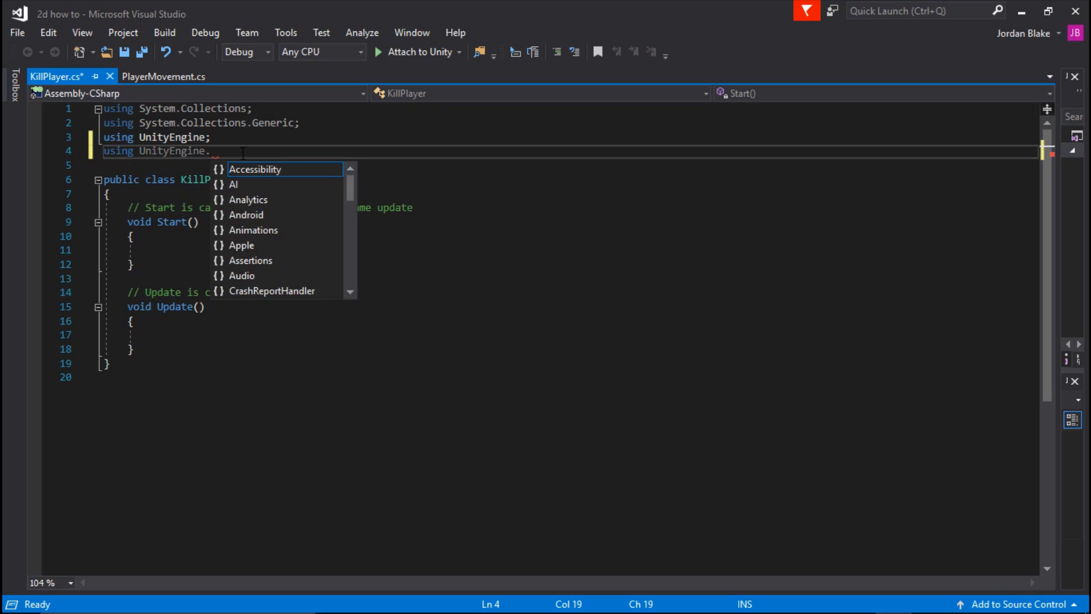
text(SceneManagement)
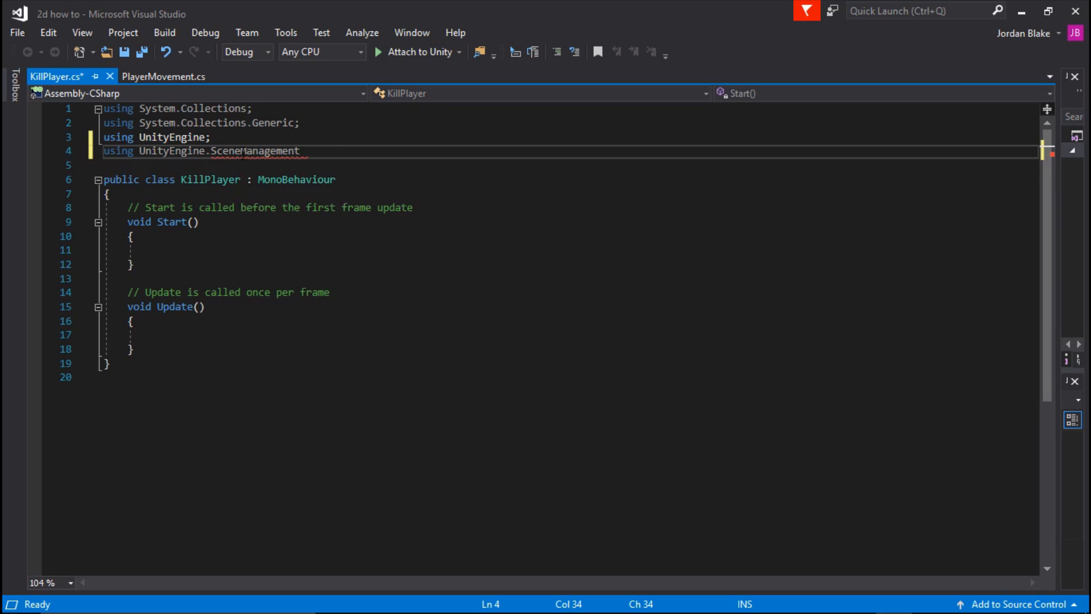
text(;)
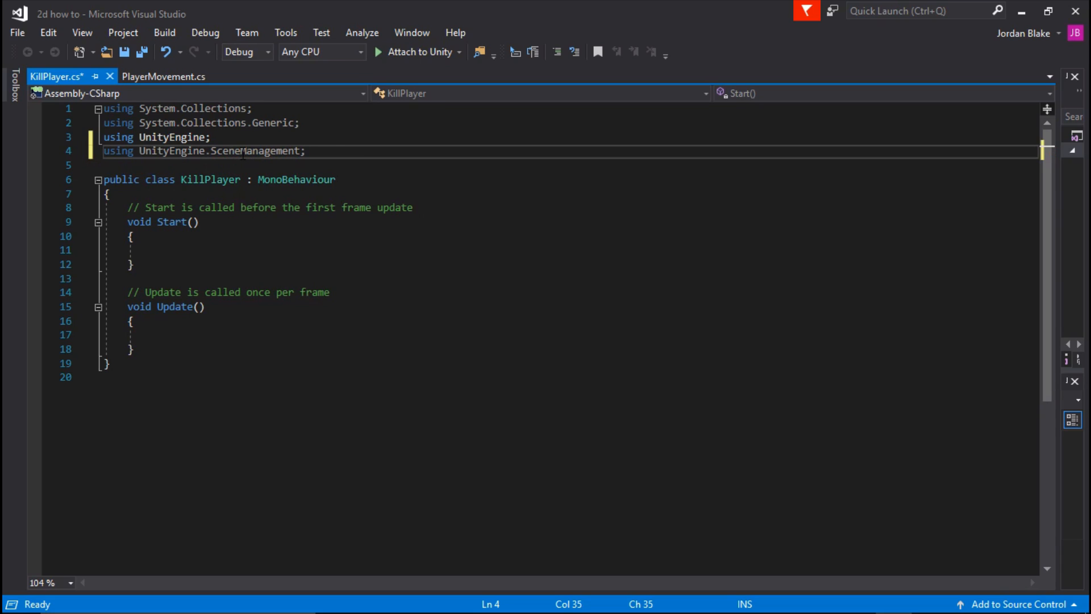
key(Ctrl+S)
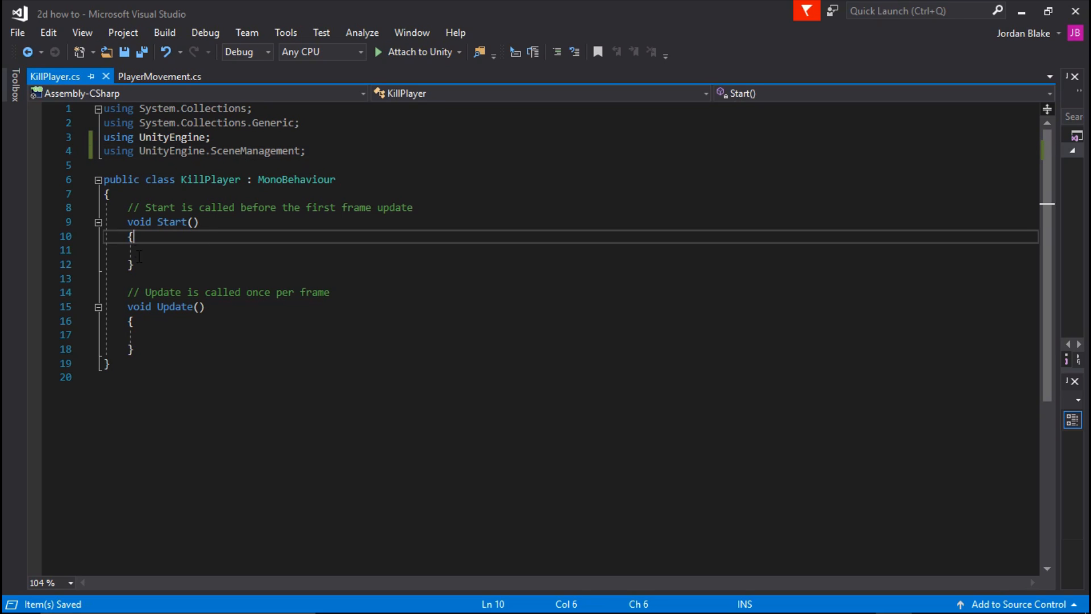
Declare a public int Respawn field at the top of the KillPlayer class
click(133, 264)
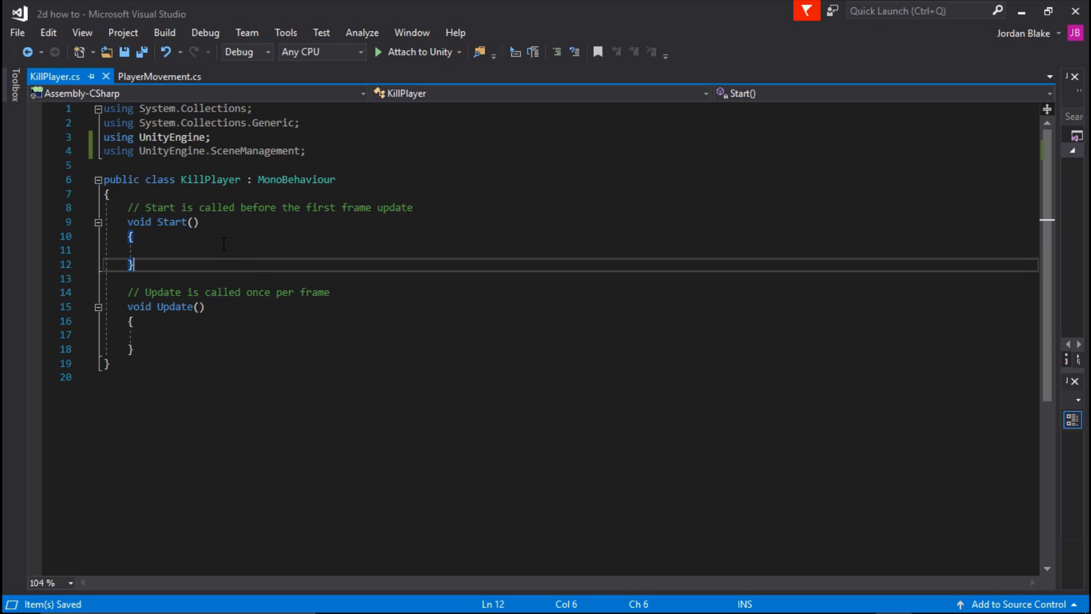
mouse_move(249, 266)
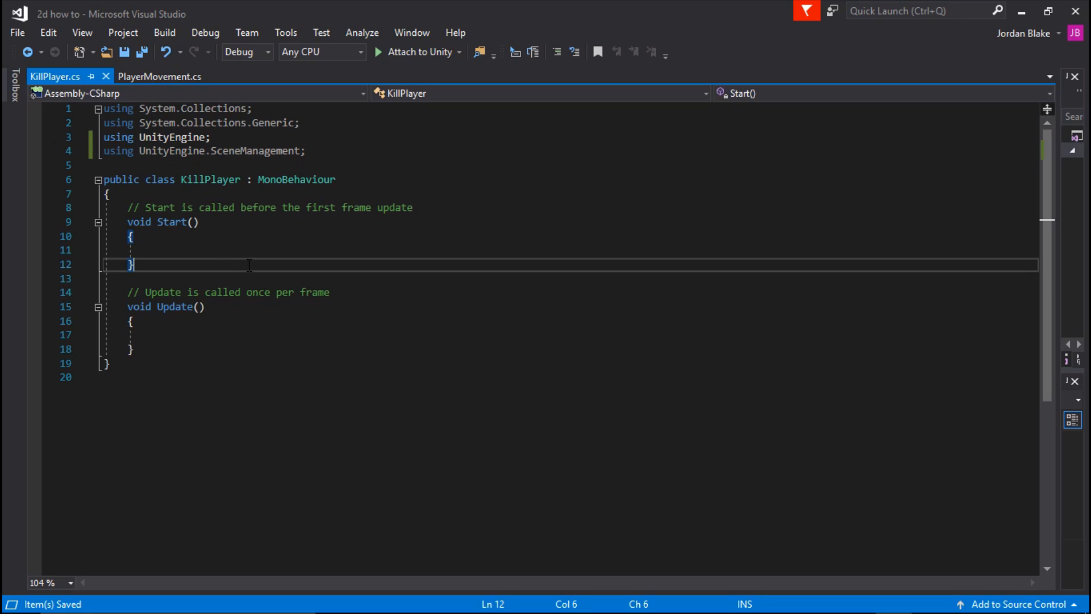
key(Enter)
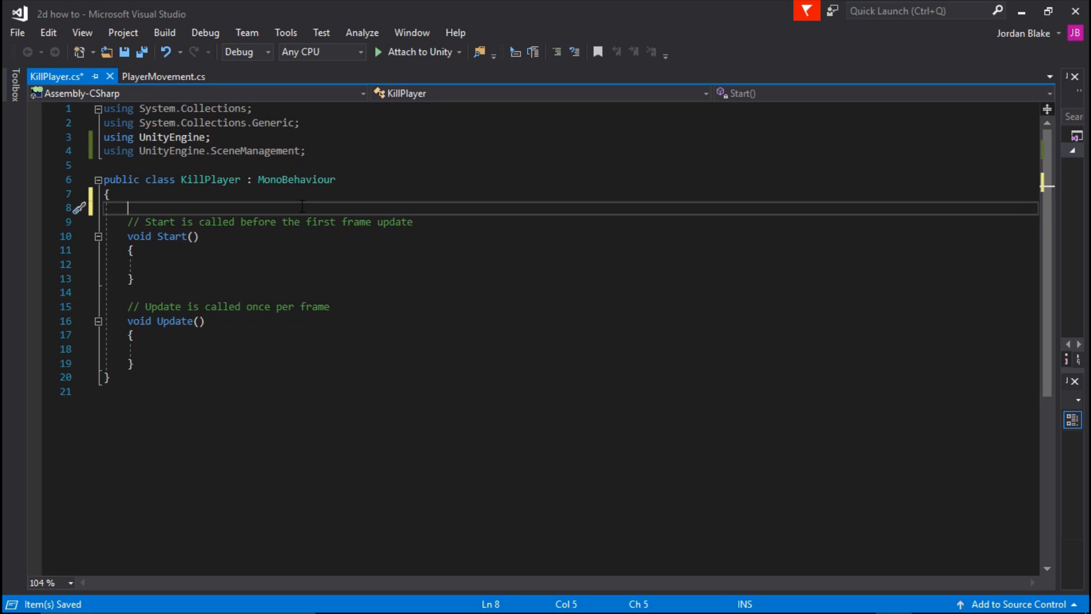
mouse_move(315, 243)
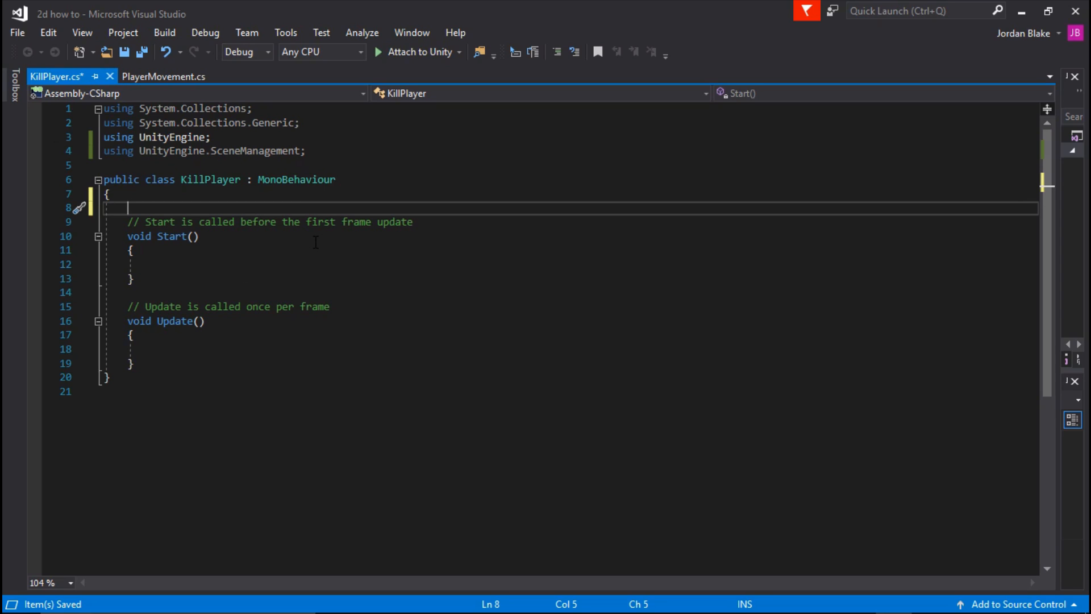
text(public int)
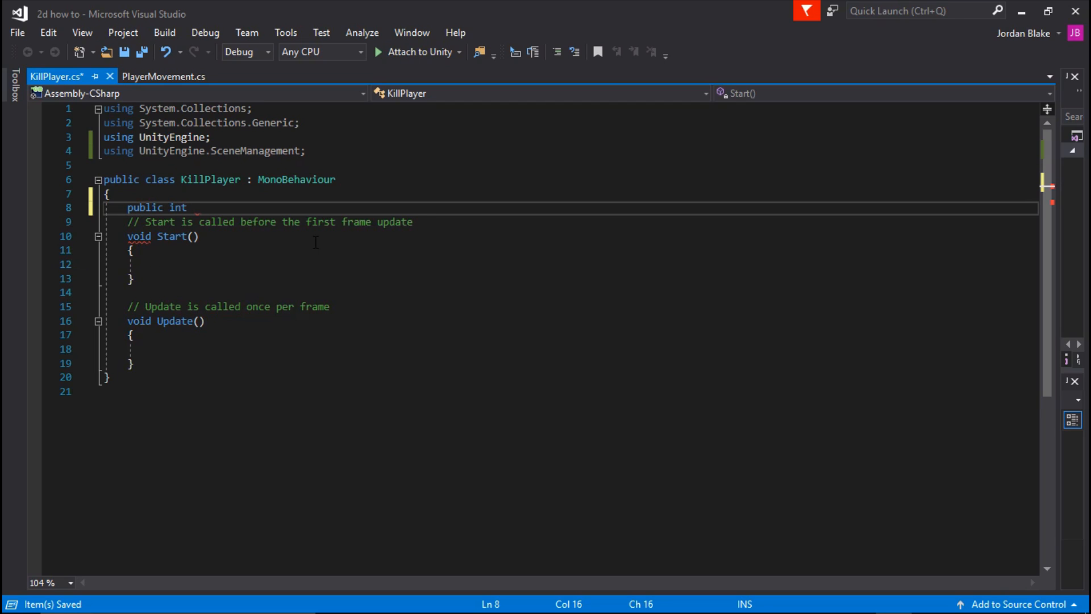
text(next)
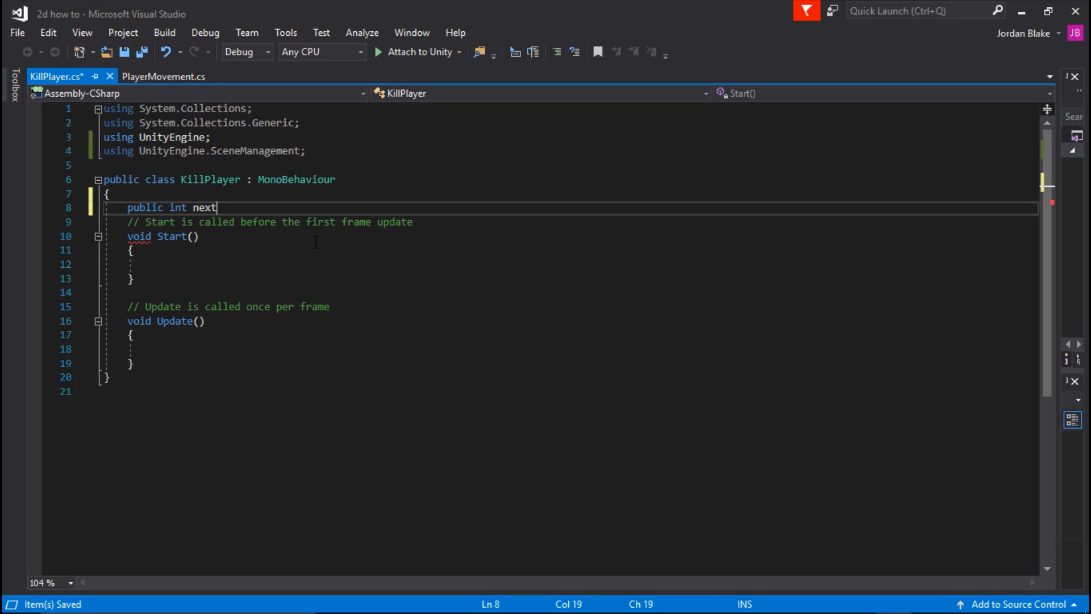
key(BackSpace)
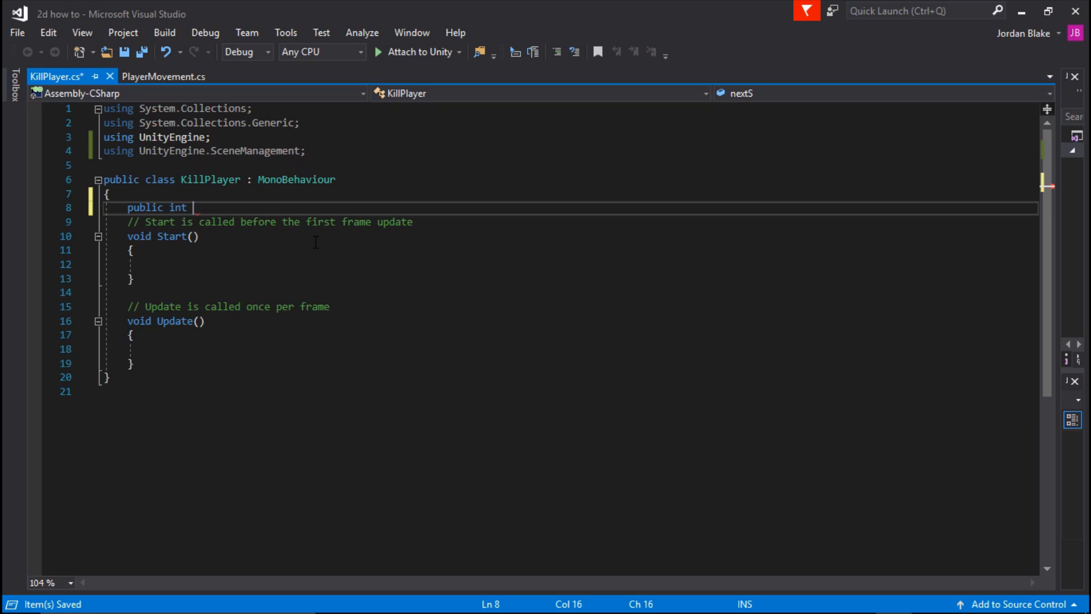
text(Resapw)
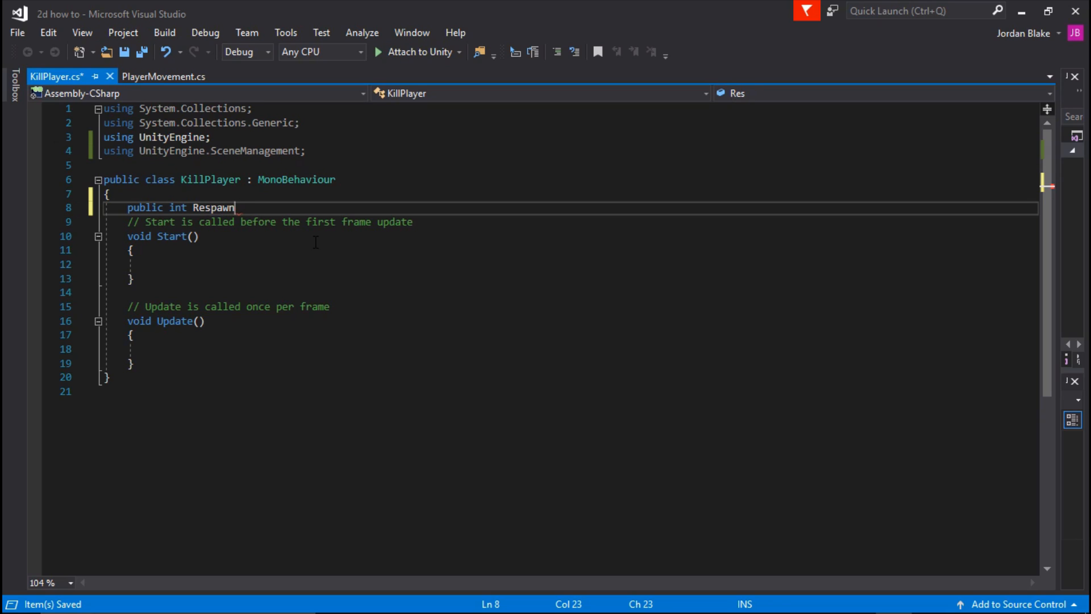
text(;)
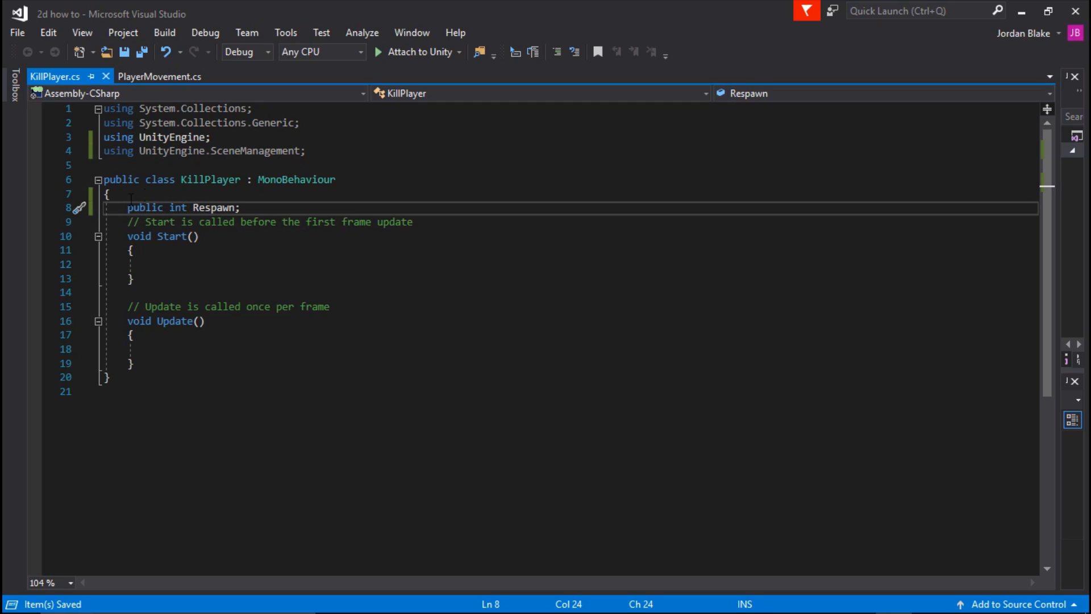
mouse_move(176, 207)
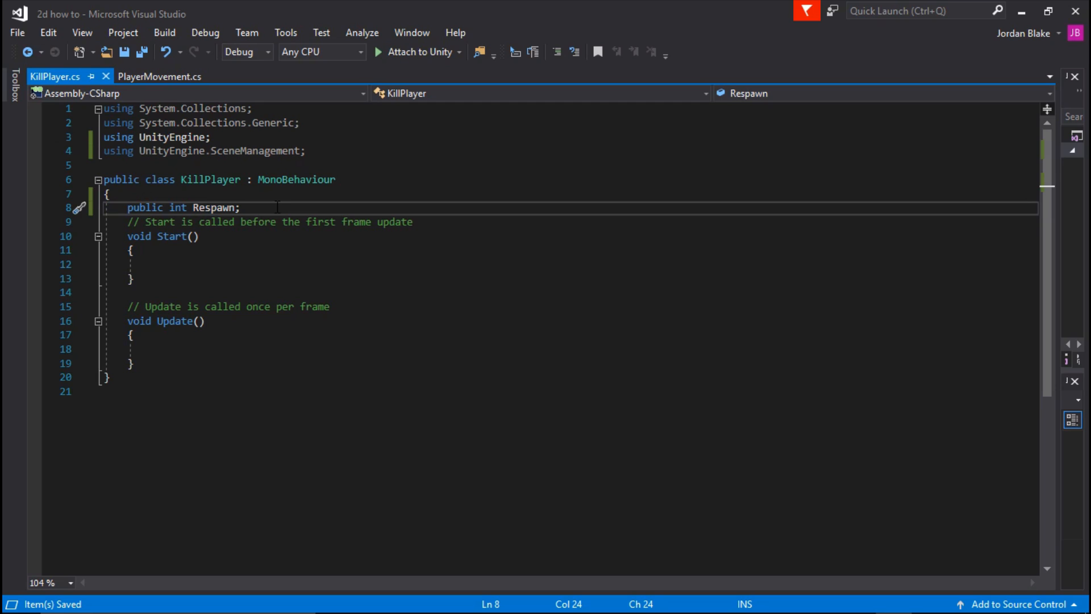
scroll(down, 3)
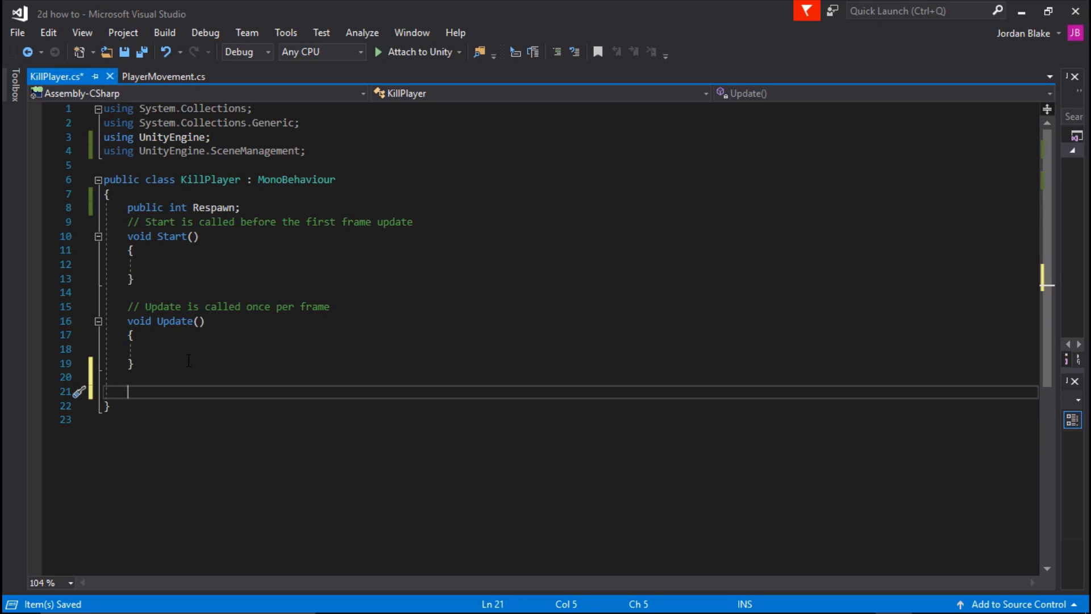
Insert an OnTriggerEnter2D method and rename its Collider2D parameter to 'other'
text(void On)
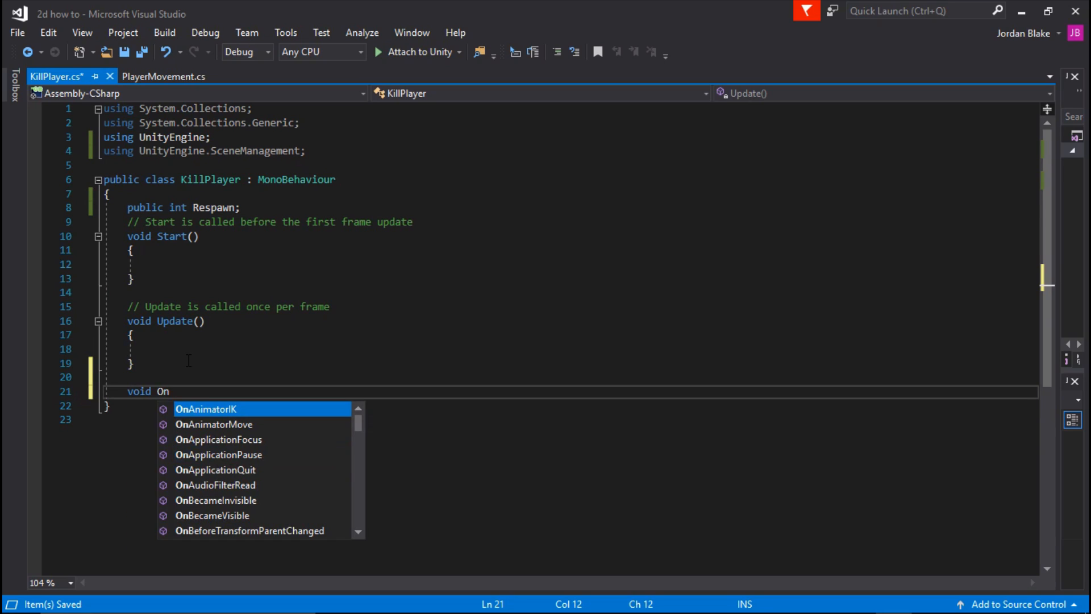
text(Trigg)
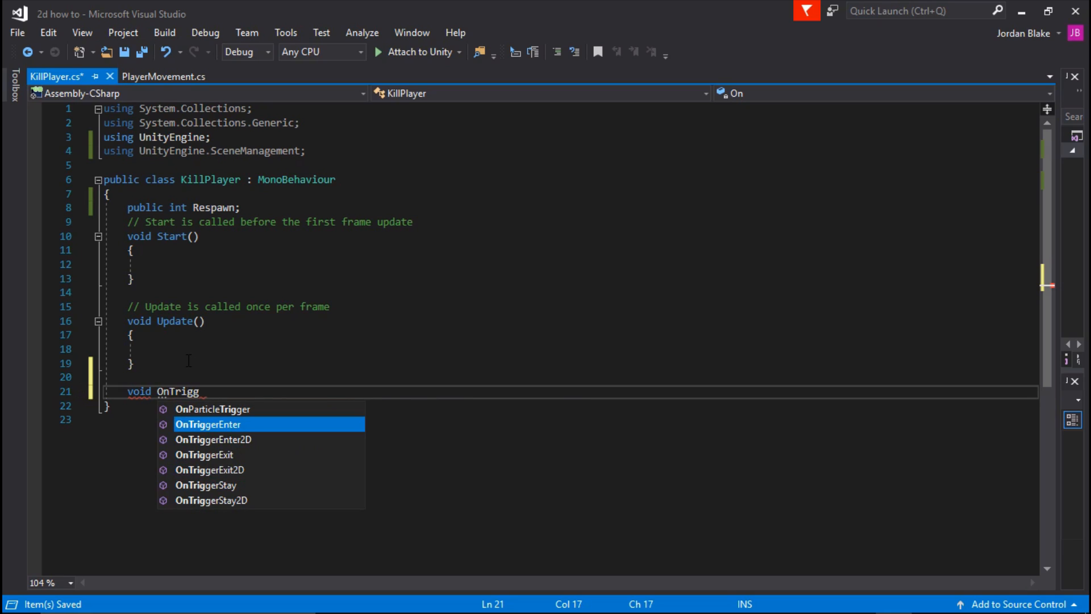
text(erEnter2D(Collider2D collision)
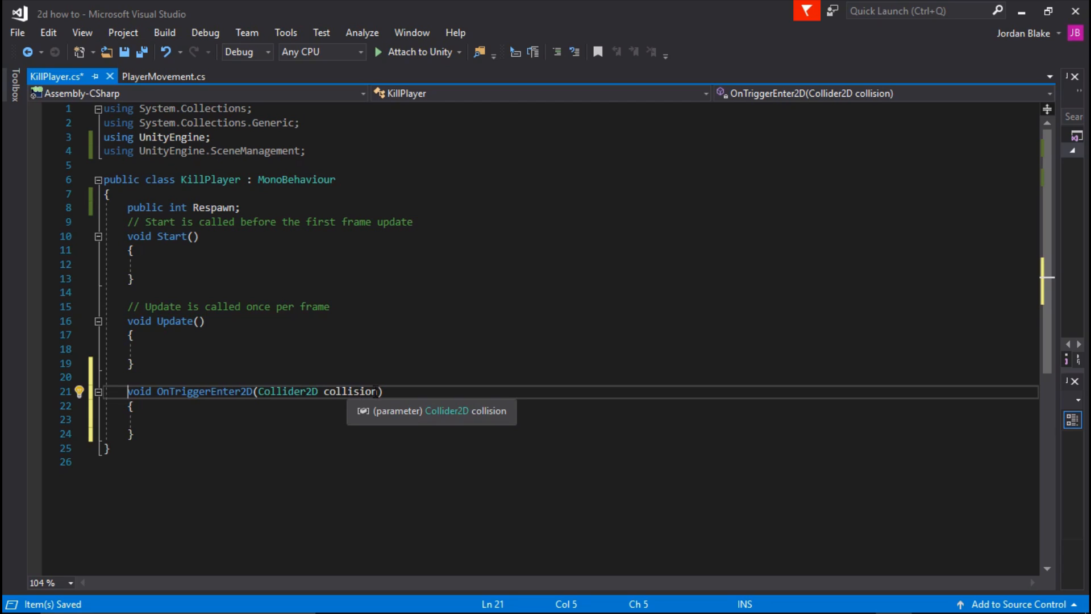
double_click(351, 391)
text(ther)
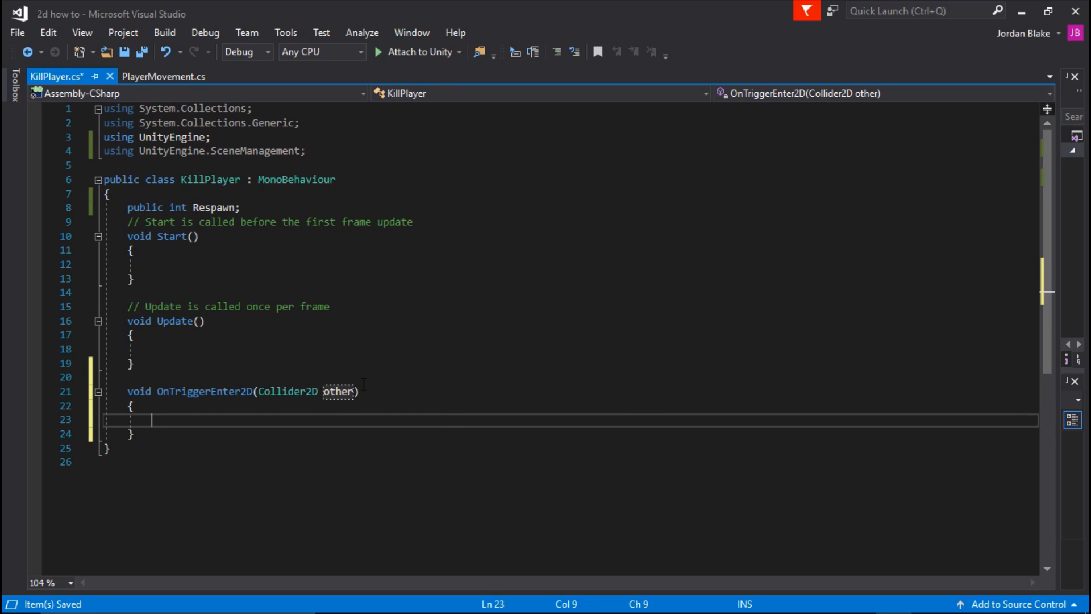
Add an if block checking that 'other' has the Player tag
key(ctrl+s)
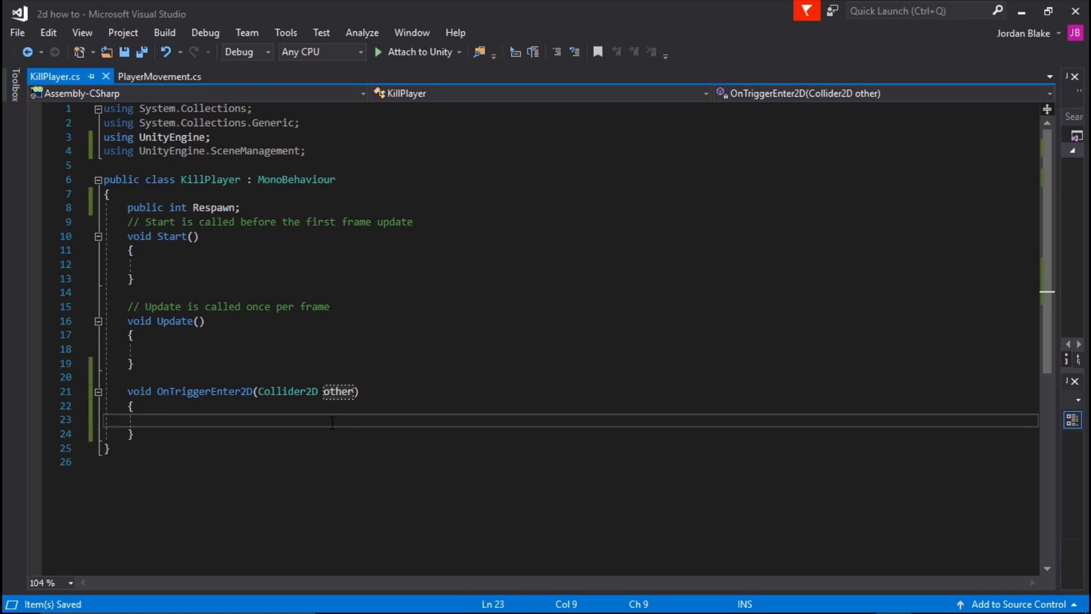
text(if)
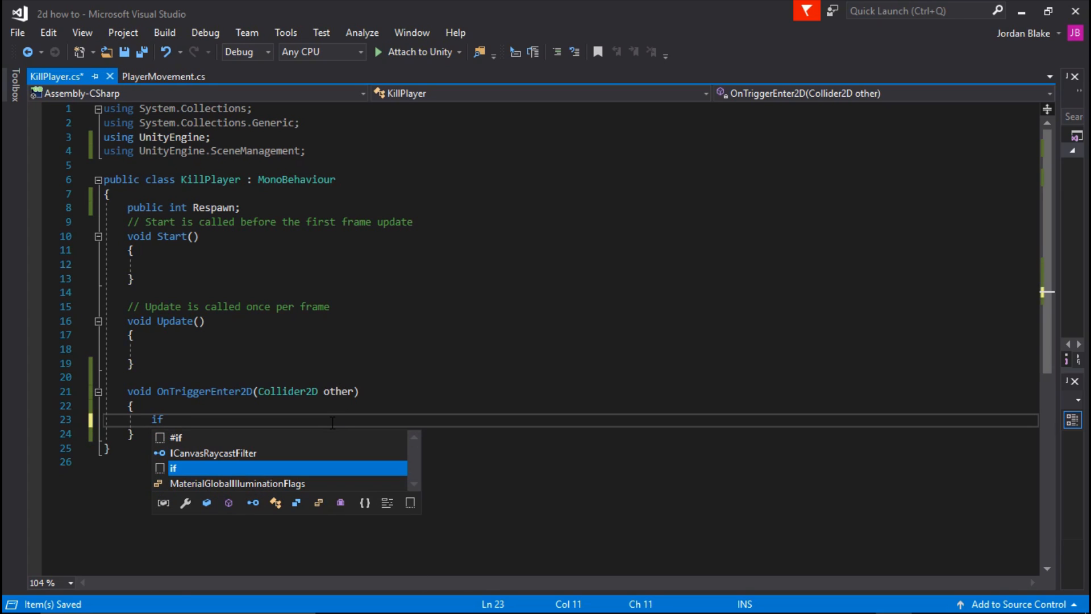
text((other))
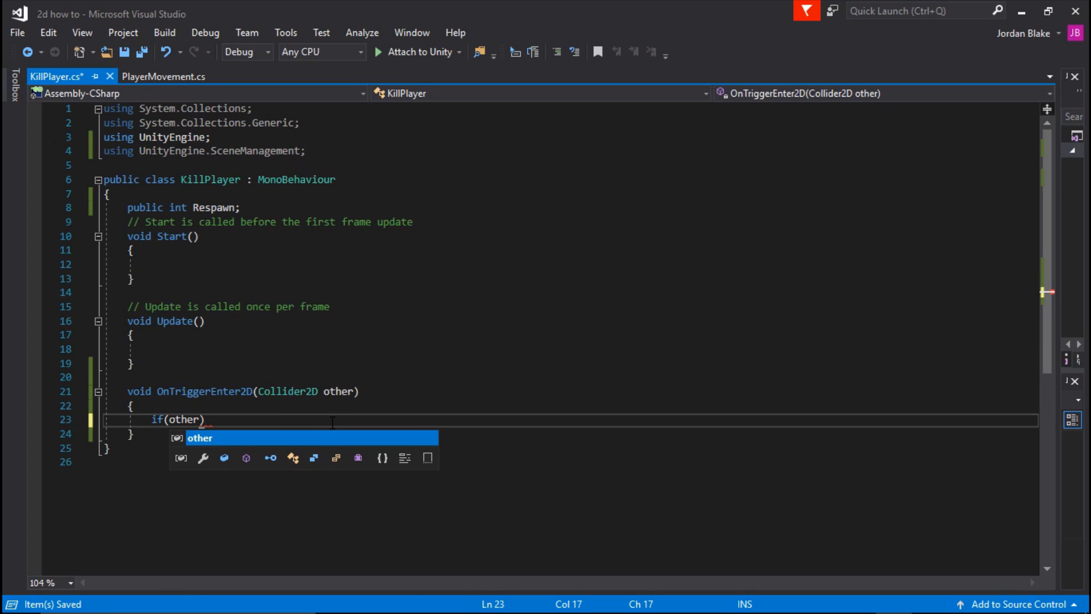
text(.CompareTag("Pla)
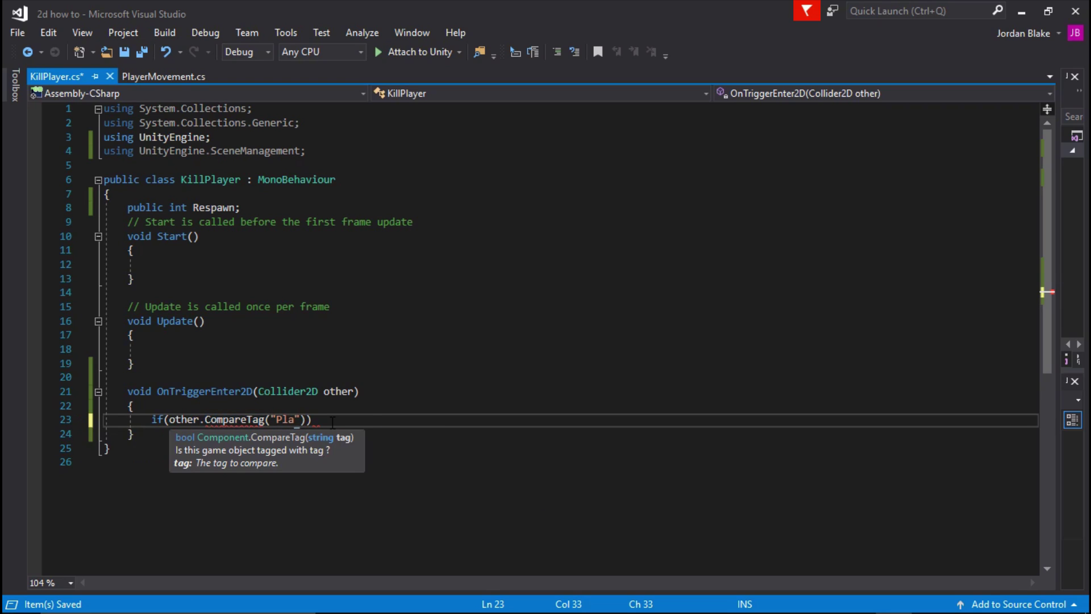
text(yer)
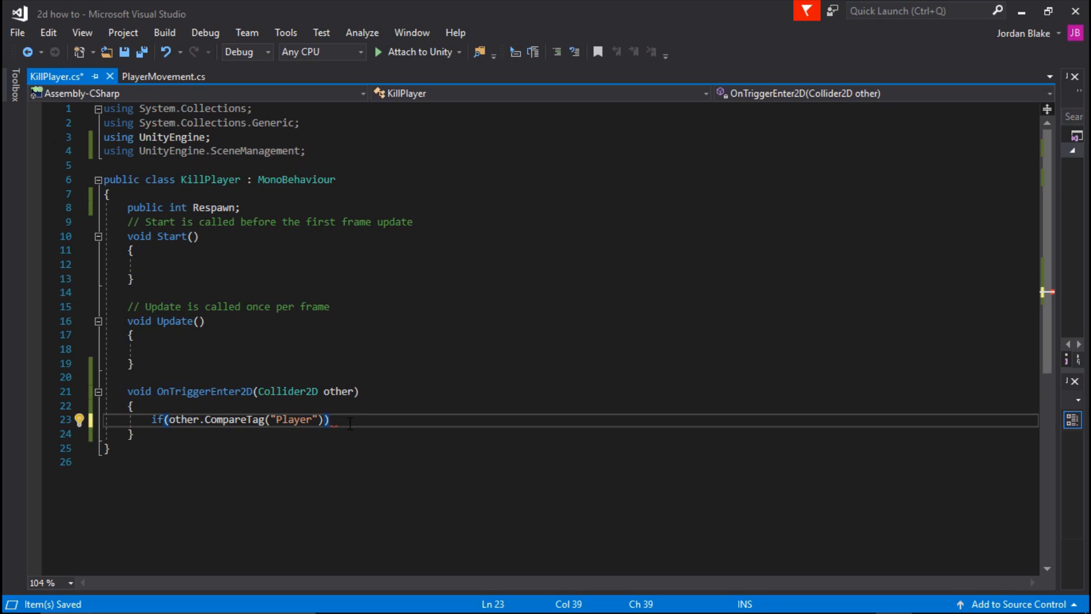
Call SceneManager.LoadScene(Respawn) inside the Player check and save KillPlayer.cs
text(SceneManager)
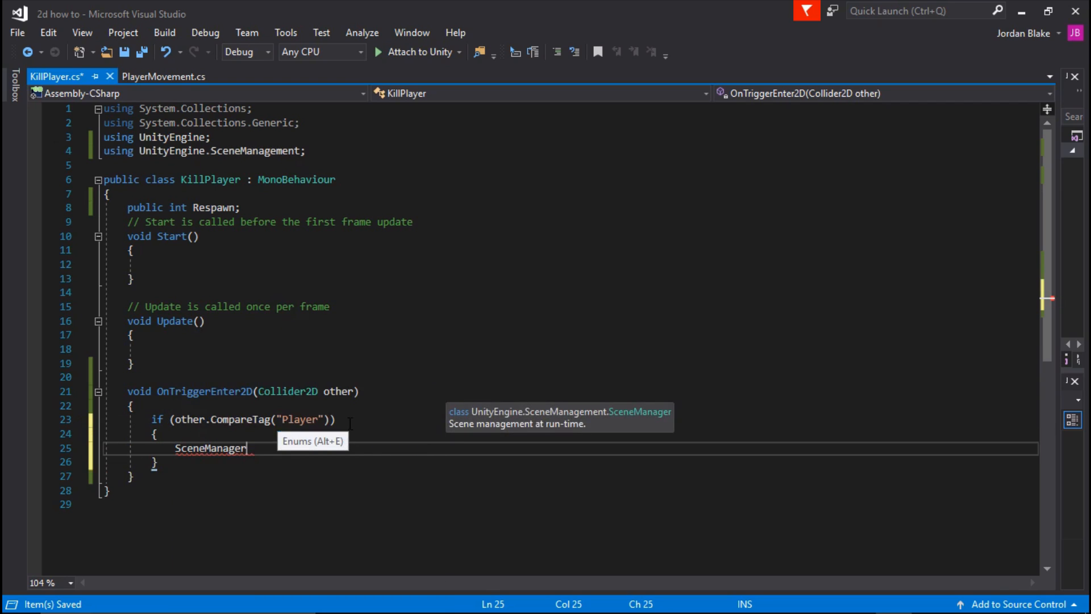
text(.LoadScene()
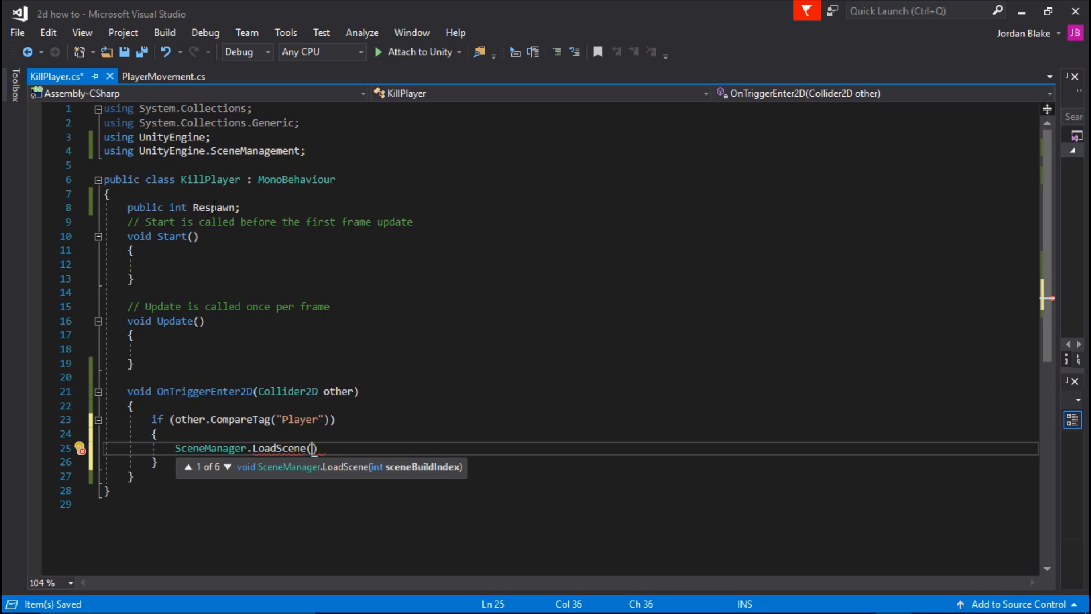
text(Resp)
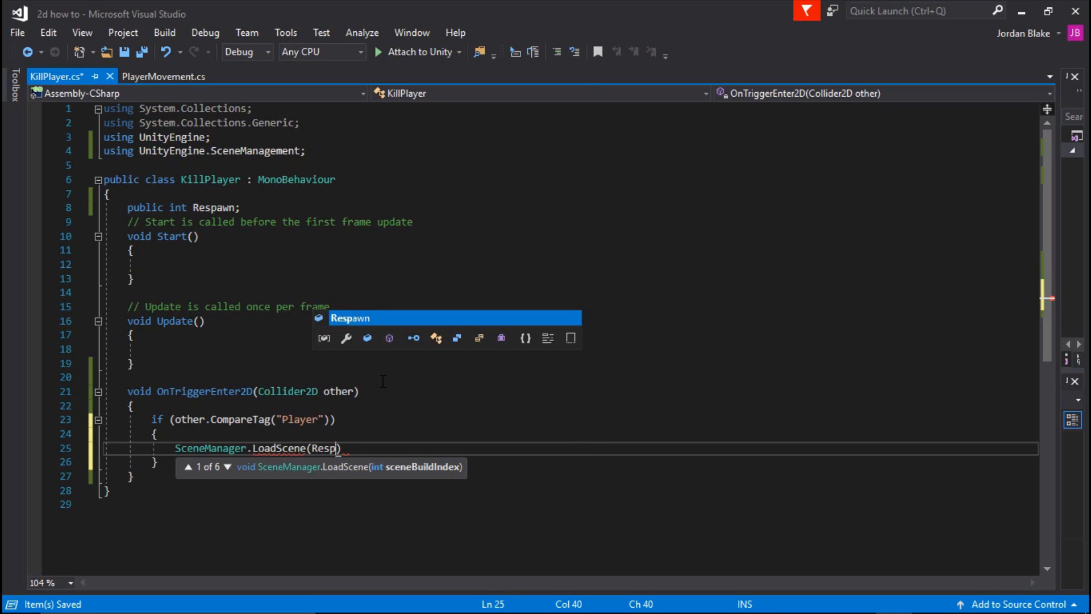
key(Tab)
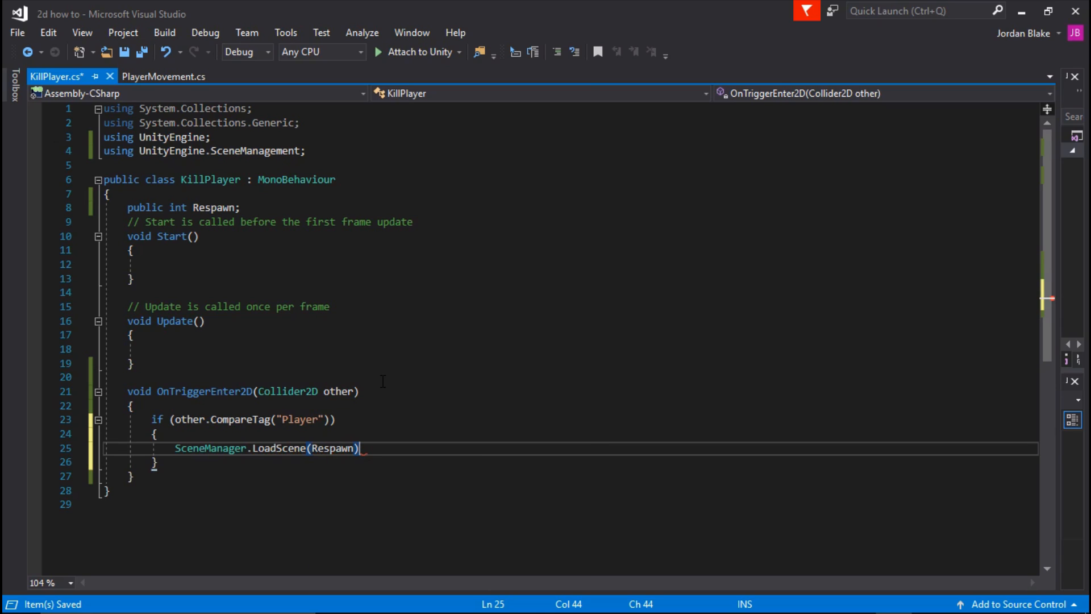
text(;)
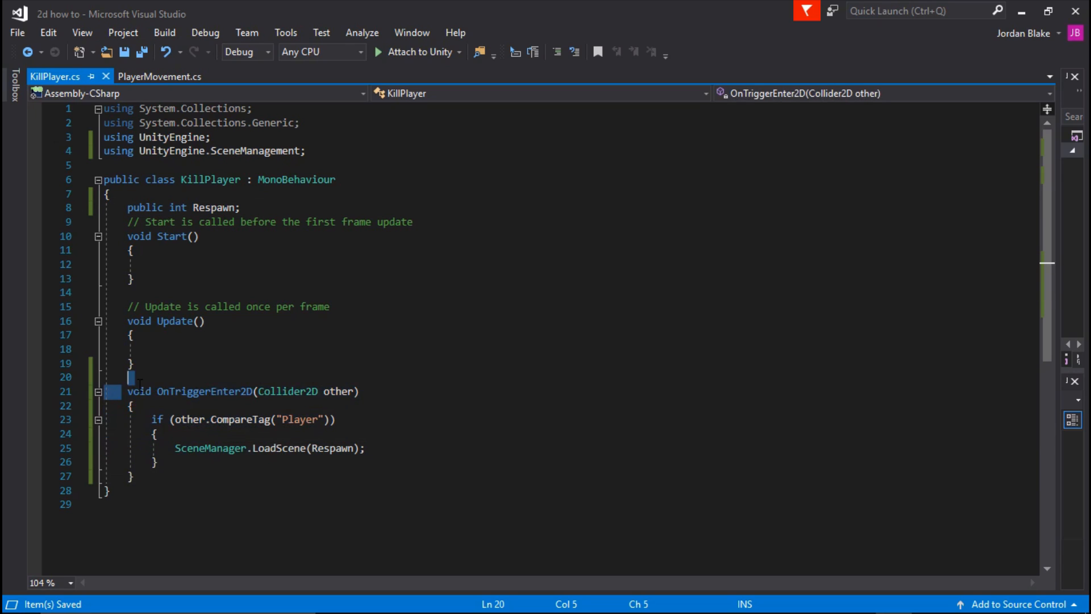
click(132, 477)
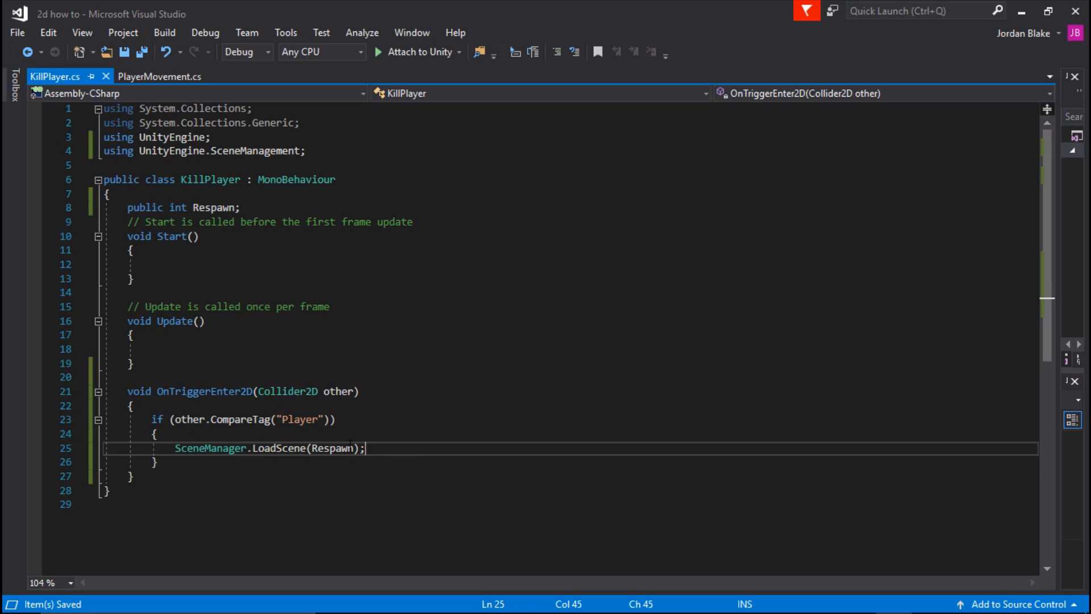
mouse_move(336, 447)
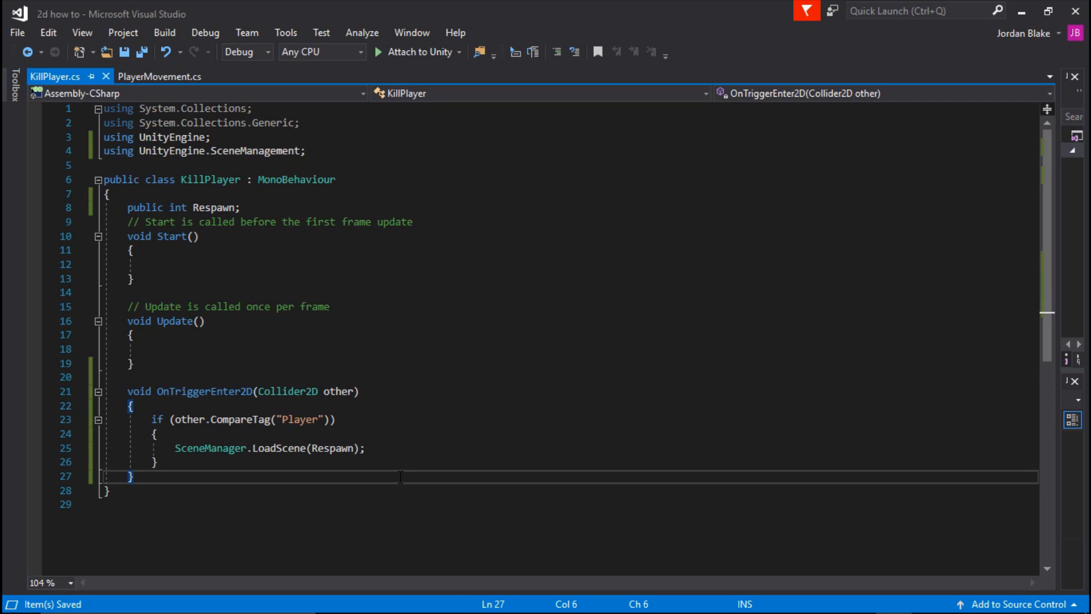
mouse_move(430, 376)
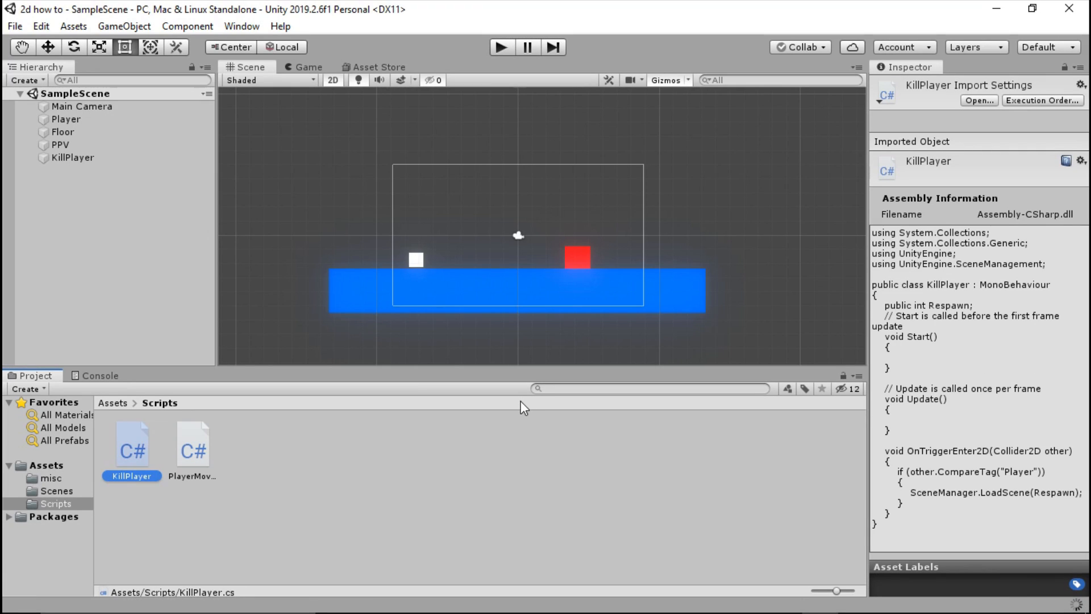
mouse_move(133, 458)
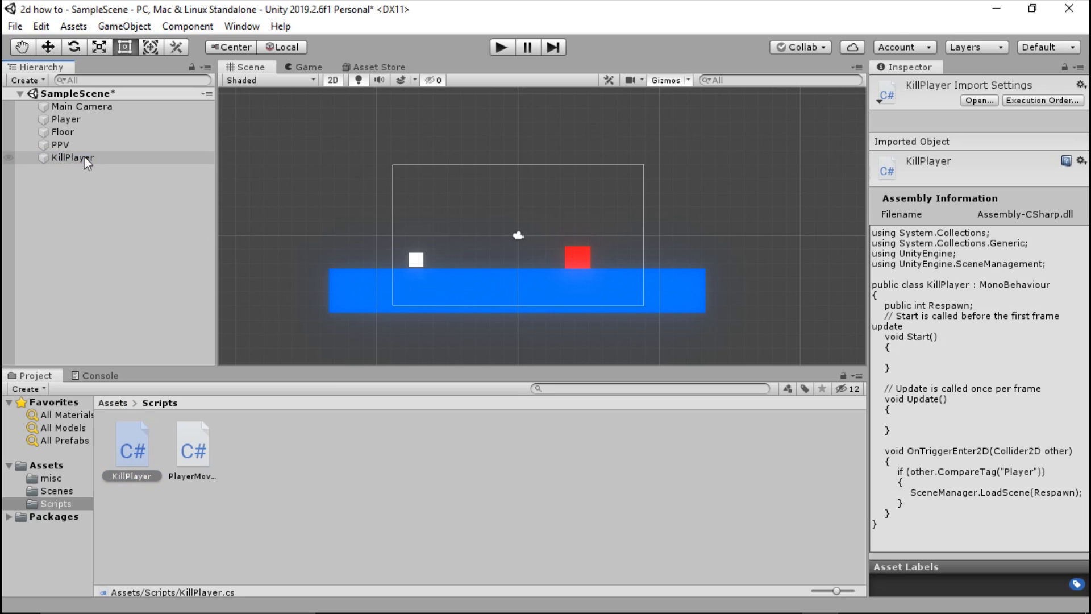
Select KillPlayer in the Hierarchy to view its collider and script in the Inspector
click(70, 158)
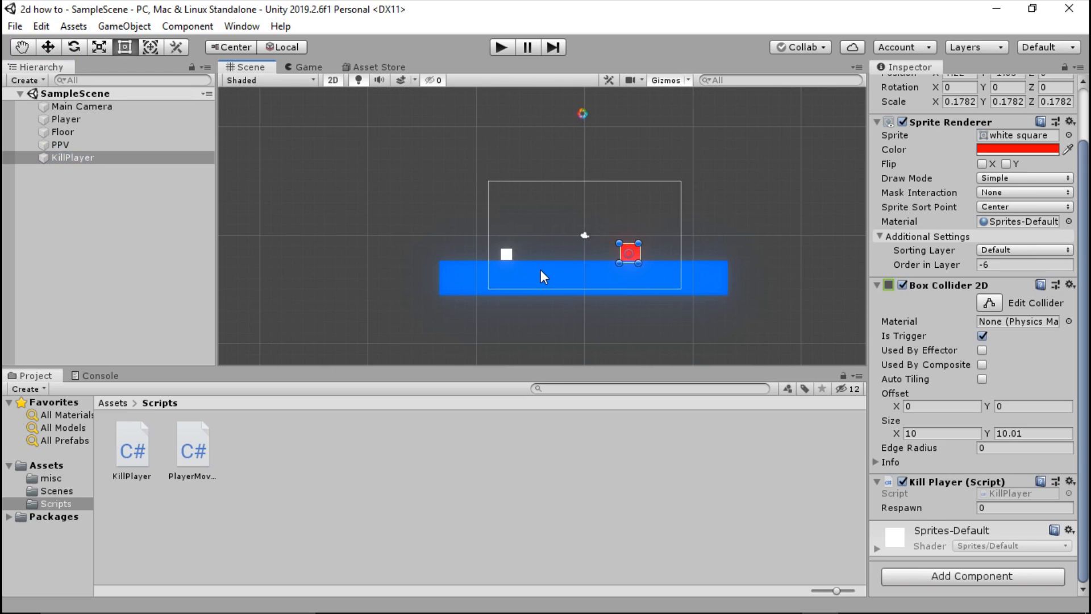
mouse_move(545, 266)
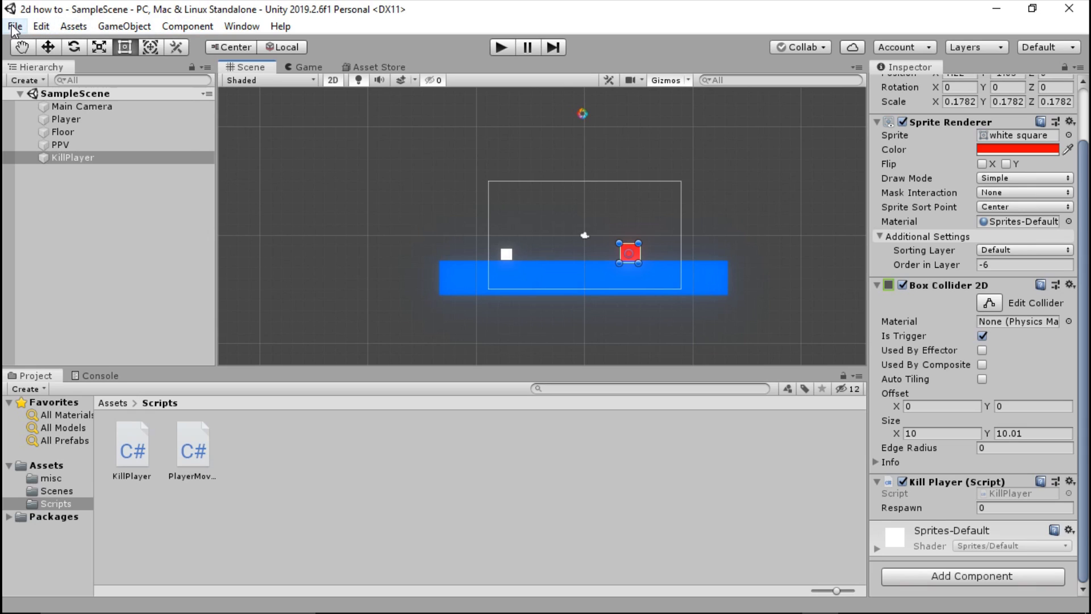
click(12, 26)
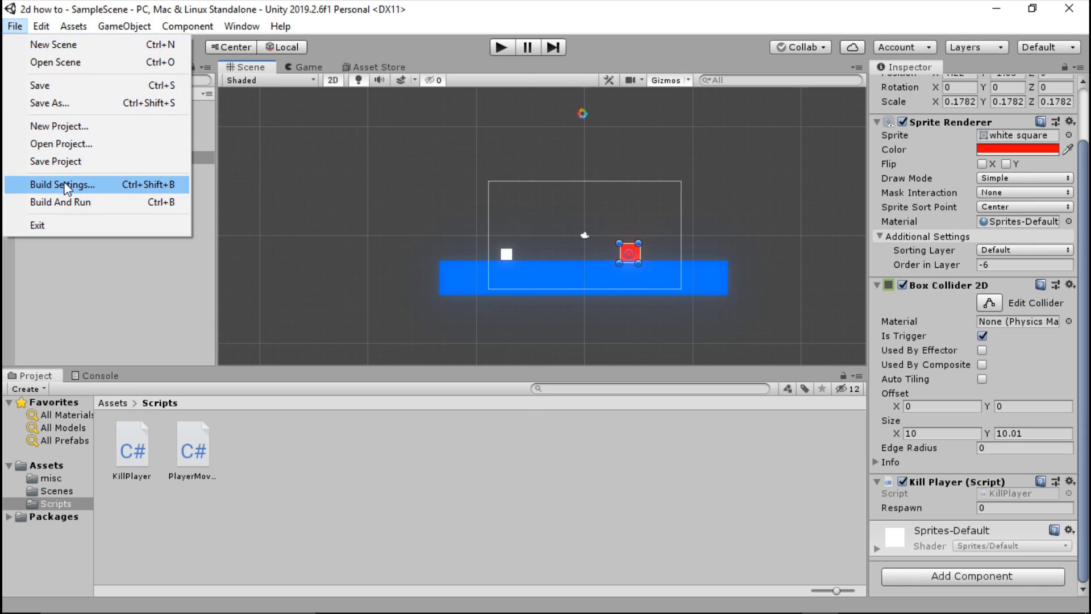
click(61, 184)
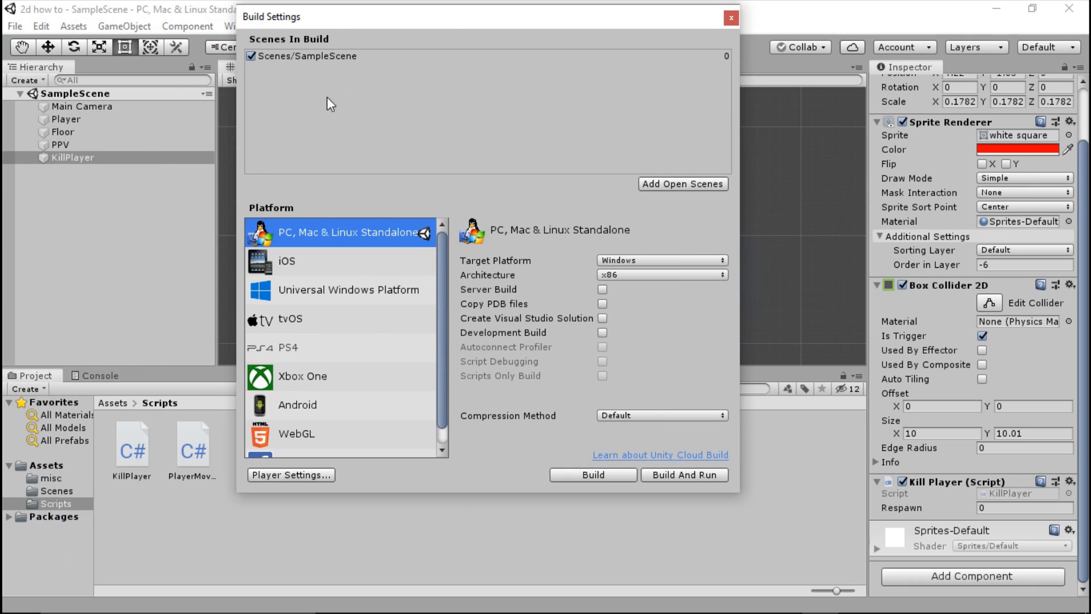
drag(270, 17, 248, 33)
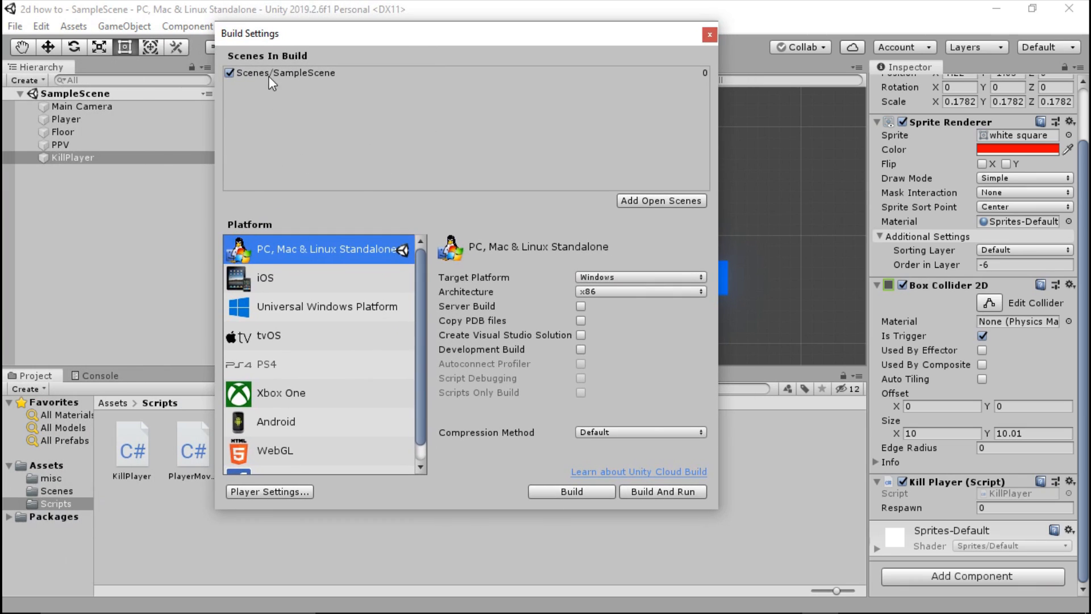
click(282, 78)
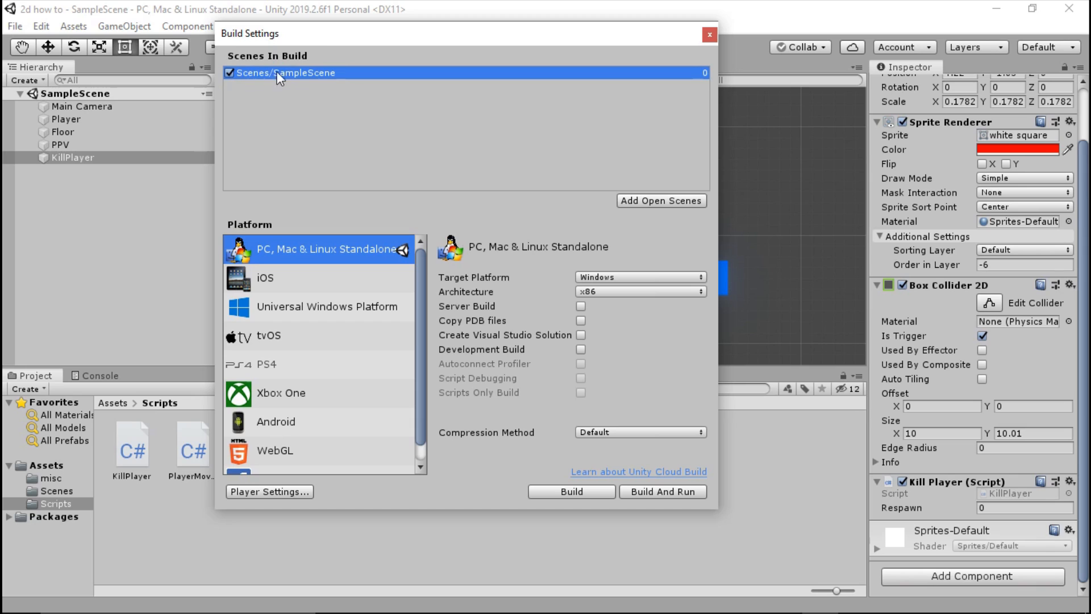
mouse_move(398, 48)
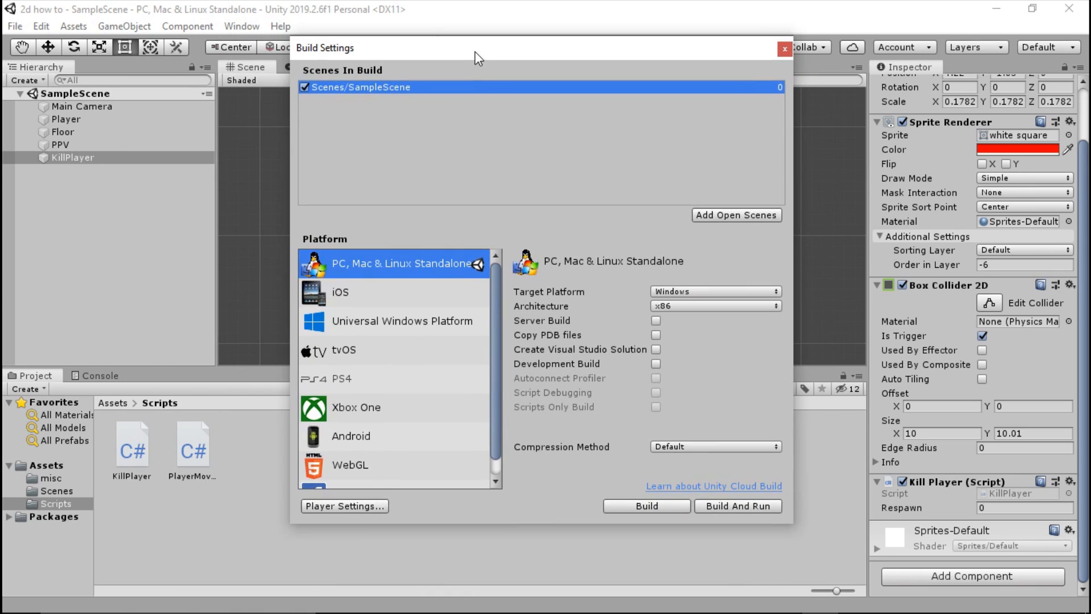
mouse_move(135, 301)
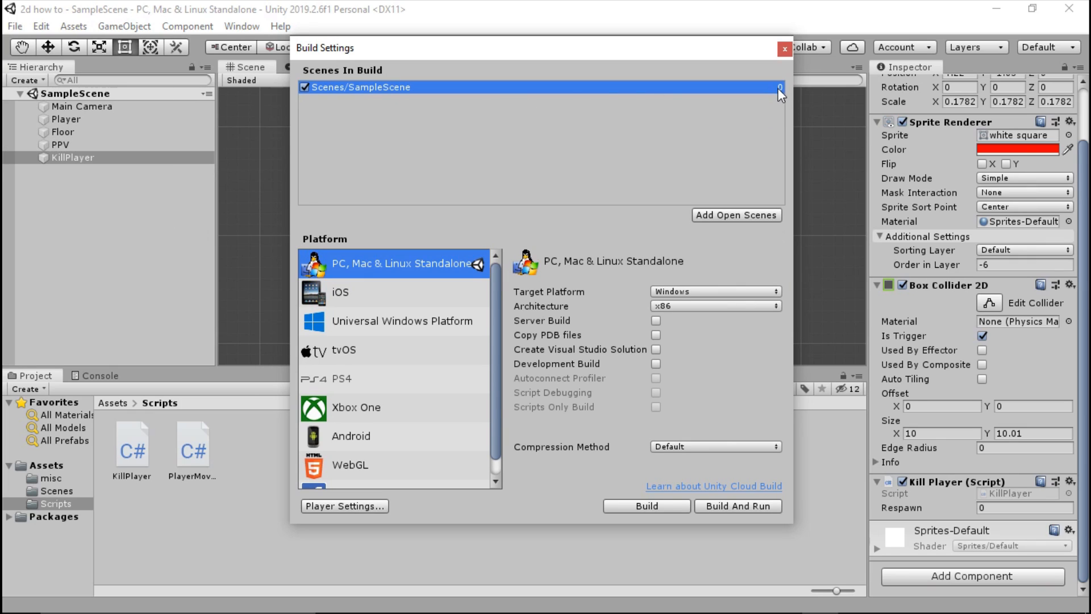
mouse_move(380, 103)
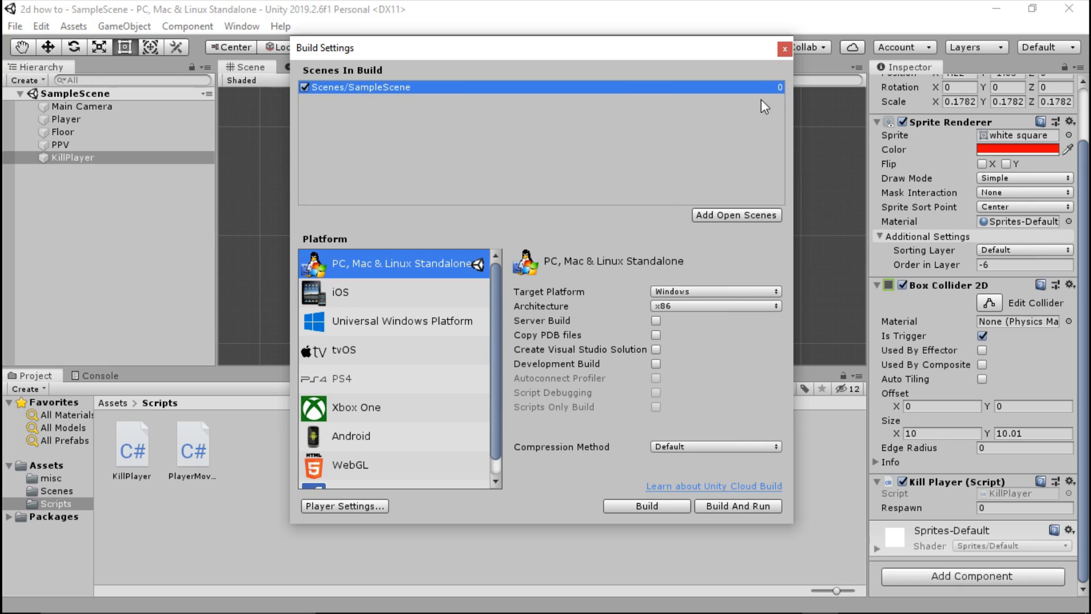
mouse_move(574, 159)
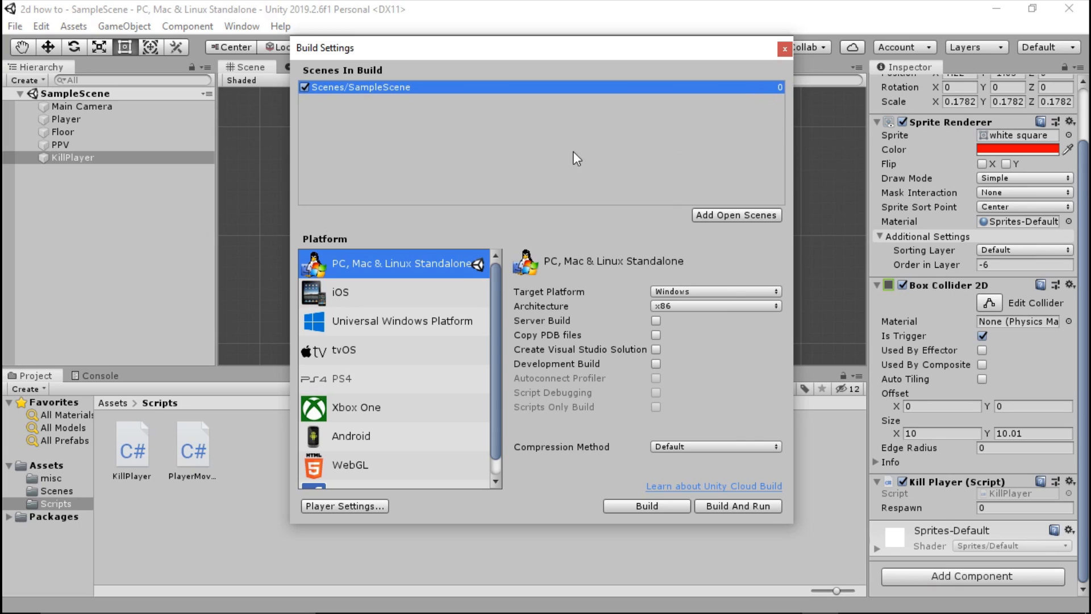
mouse_move(564, 121)
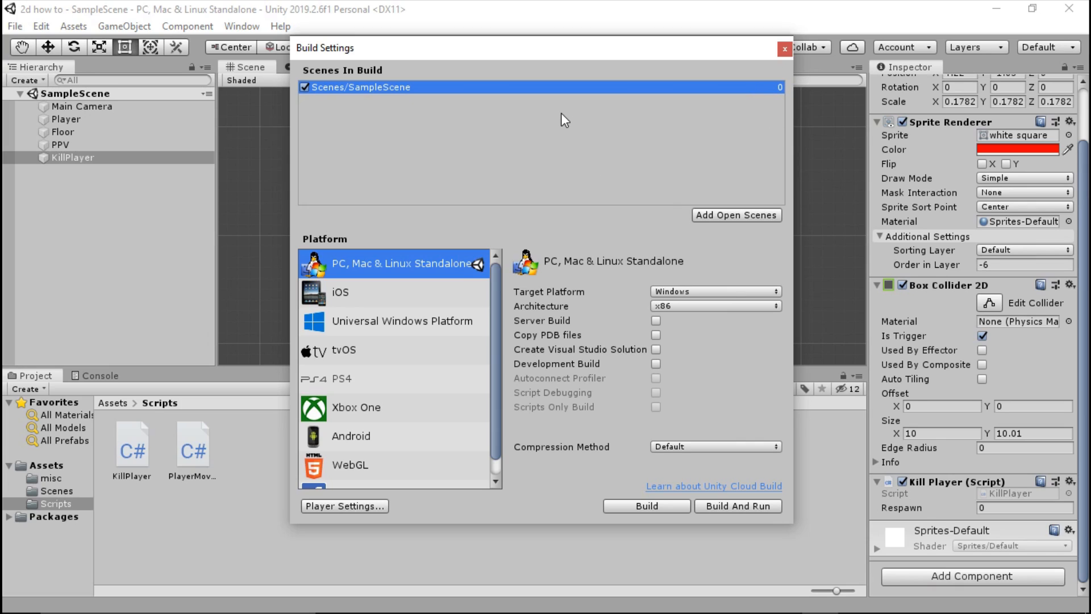
mouse_move(786, 91)
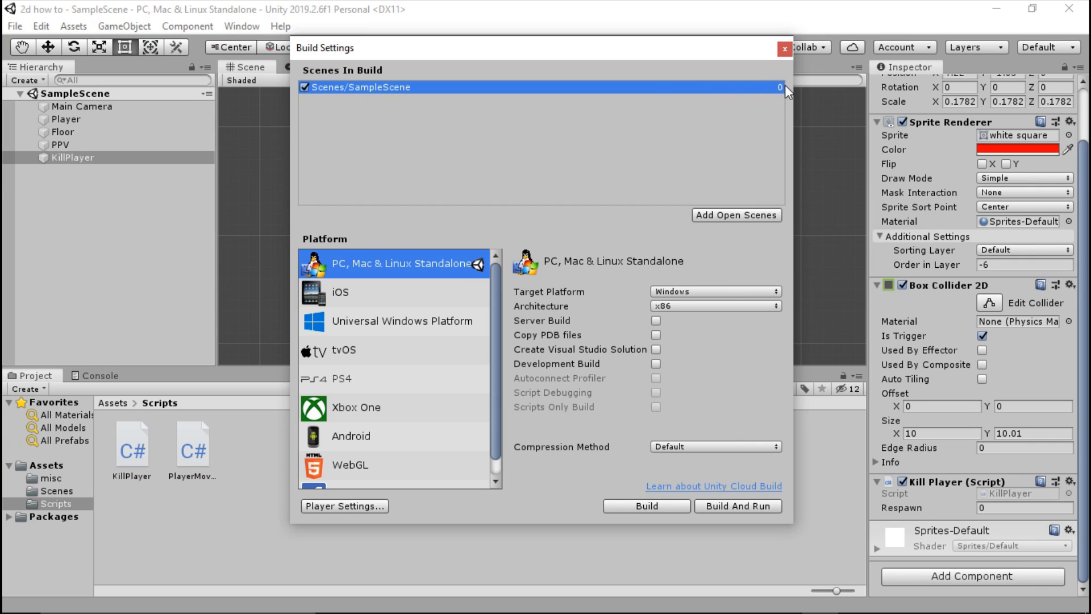
click(782, 50)
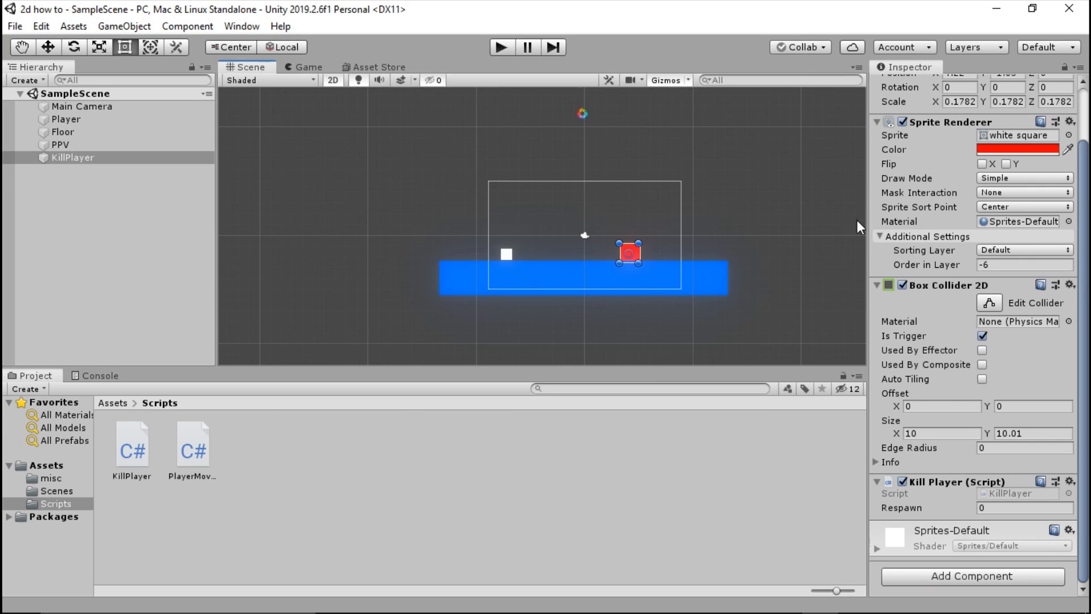
mouse_move(628, 234)
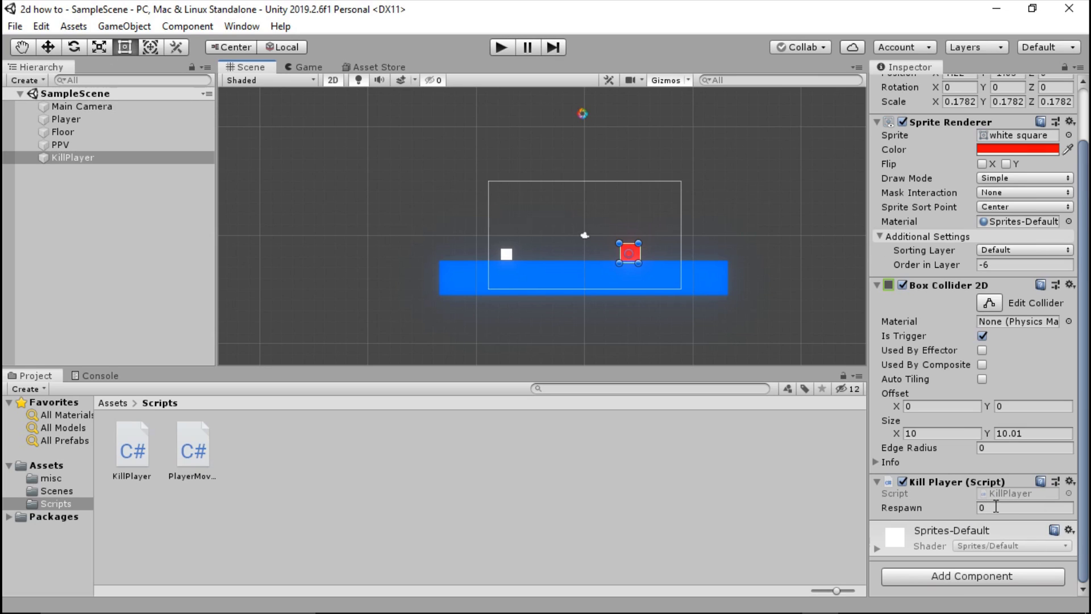
Confirm the Kill Player Respawn value is 0 and enter play mode
click(1023, 508)
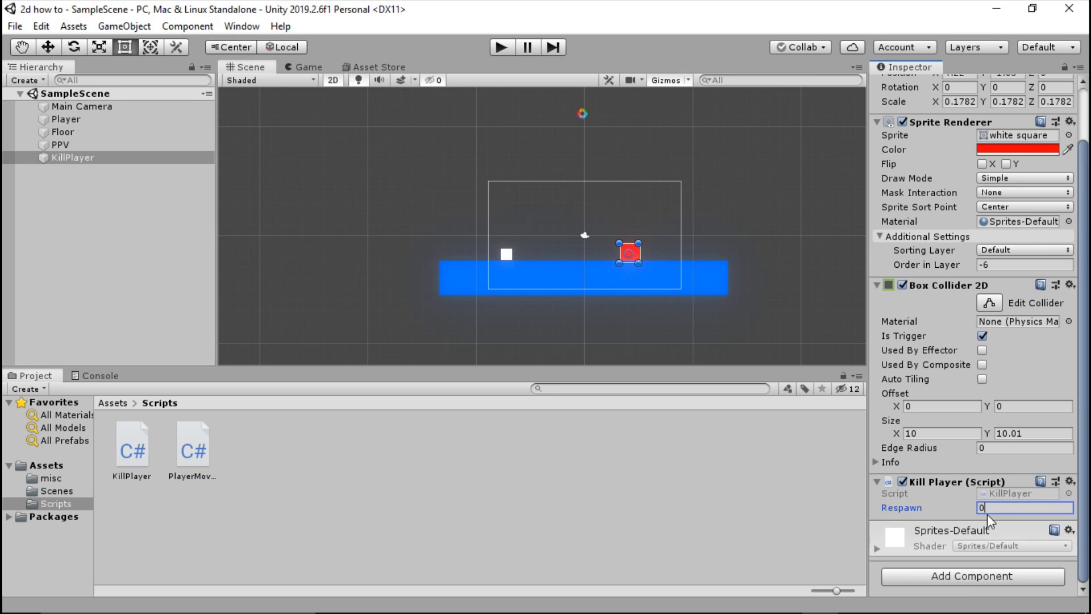
mouse_move(637, 140)
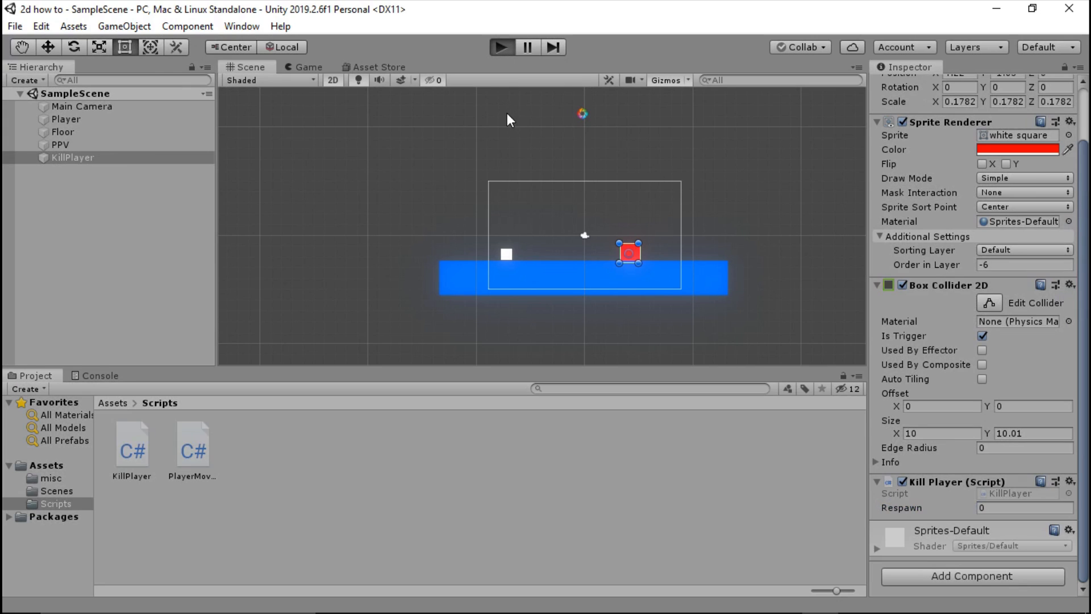
click(502, 47)
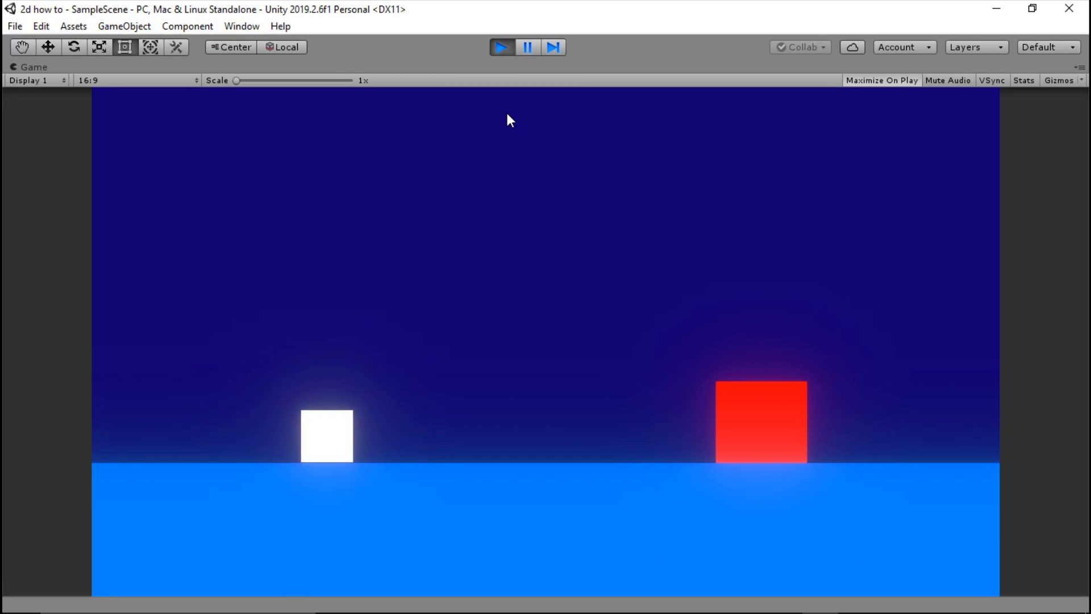